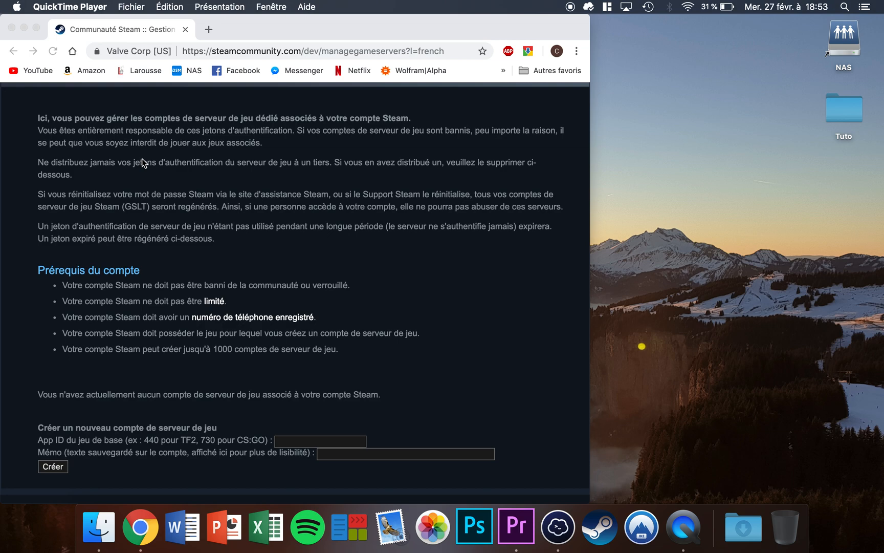
Enter 730 as the base game App ID on the Manage Game Servers page.
left_click(254, 36)
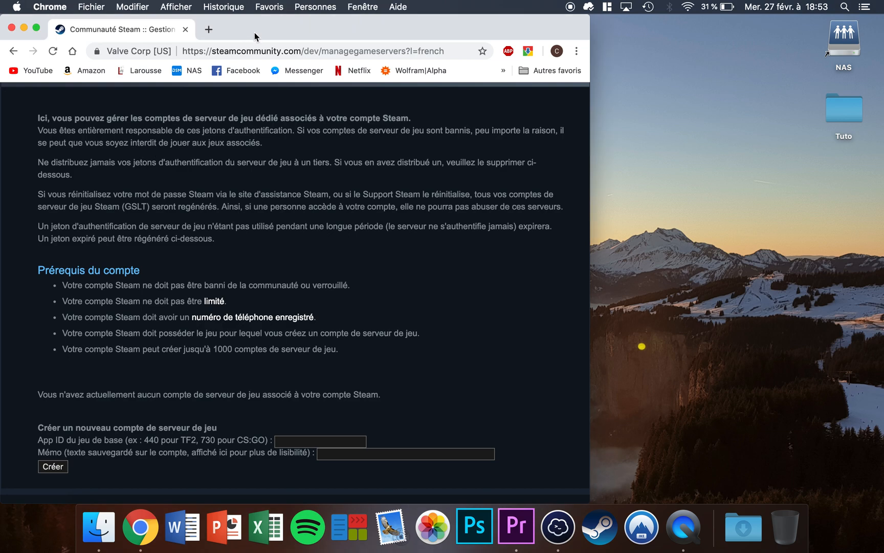
scroll("up", 3)
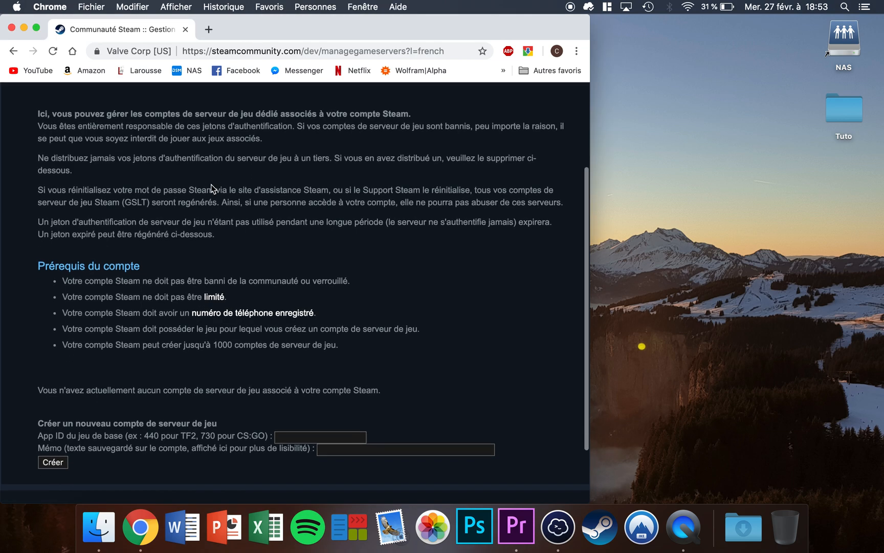
scroll("down", 3)
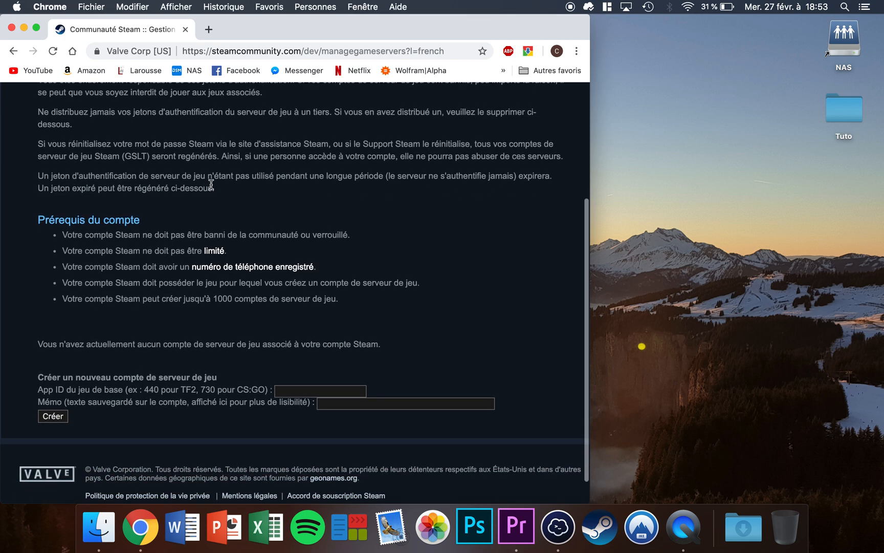
left_click(320, 390)
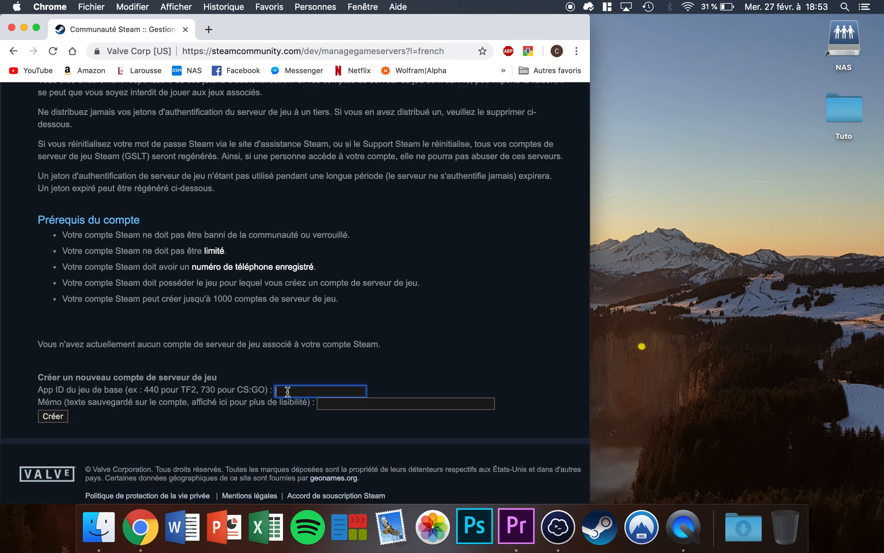
type("730")
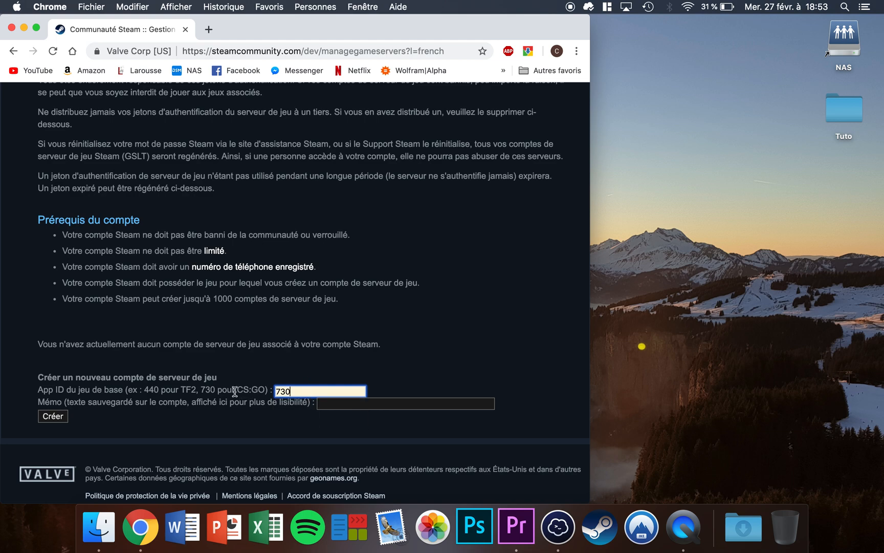
Enter 'CSGO' as the game server account memo.
left_click(404, 403)
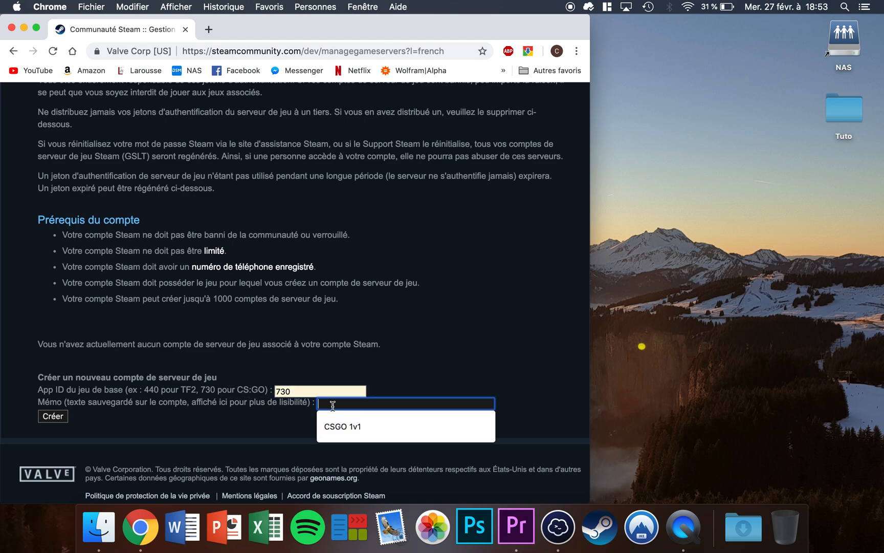
type("CSGO")
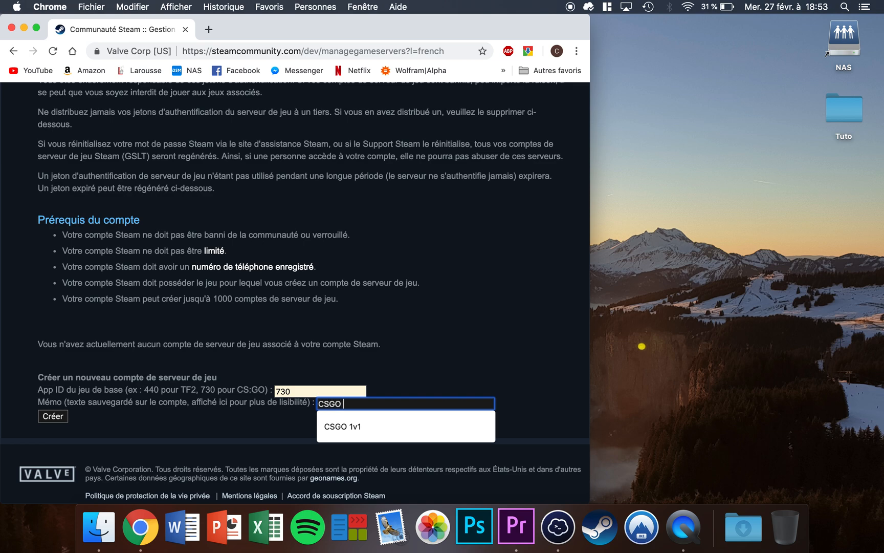
left_click(340, 426)
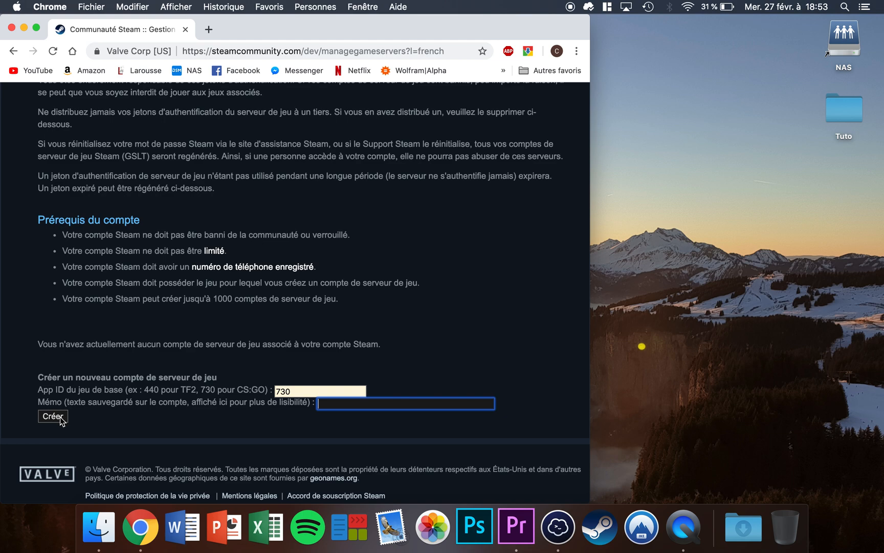
mouse_move(144, 175)
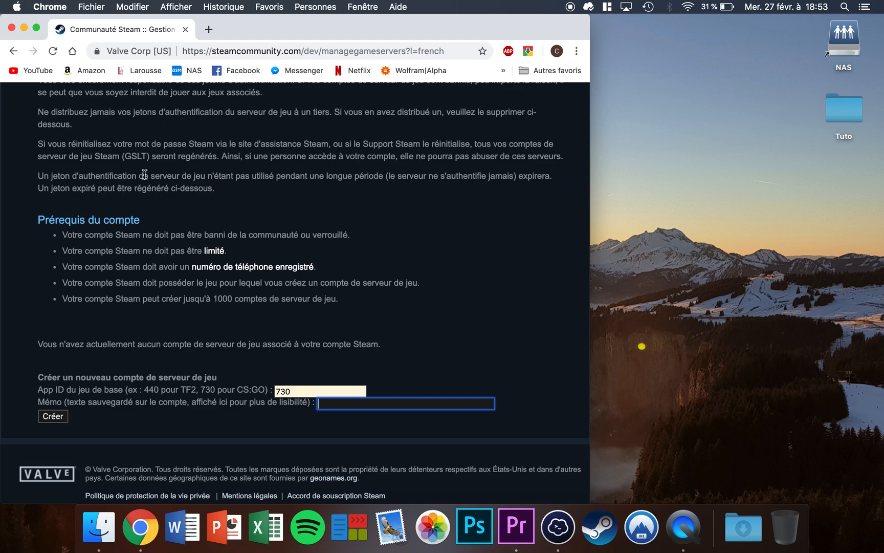
mouse_move(191, 198)
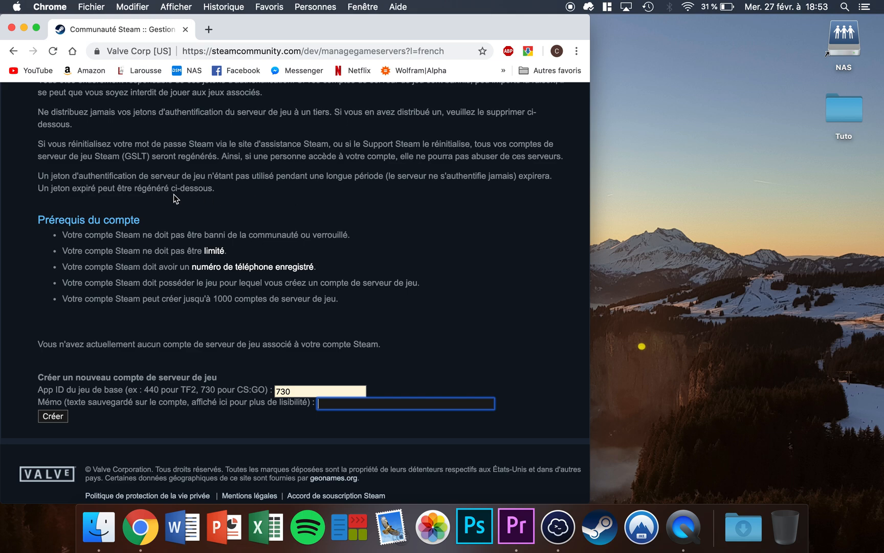
mouse_move(558, 527)
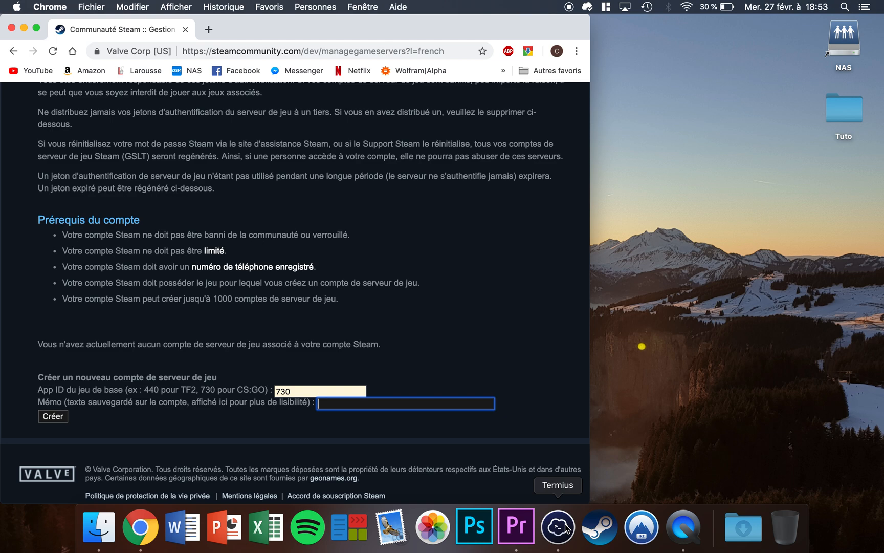
Change into lgsm/config-lgsm/csgoserver/ in the SSH session and list its files.
left_click(557, 526)
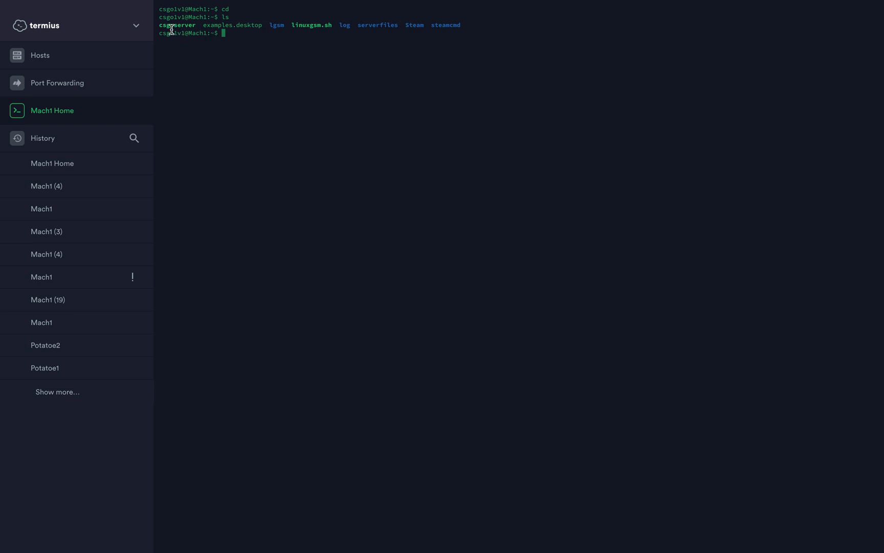
mouse_move(336, 40)
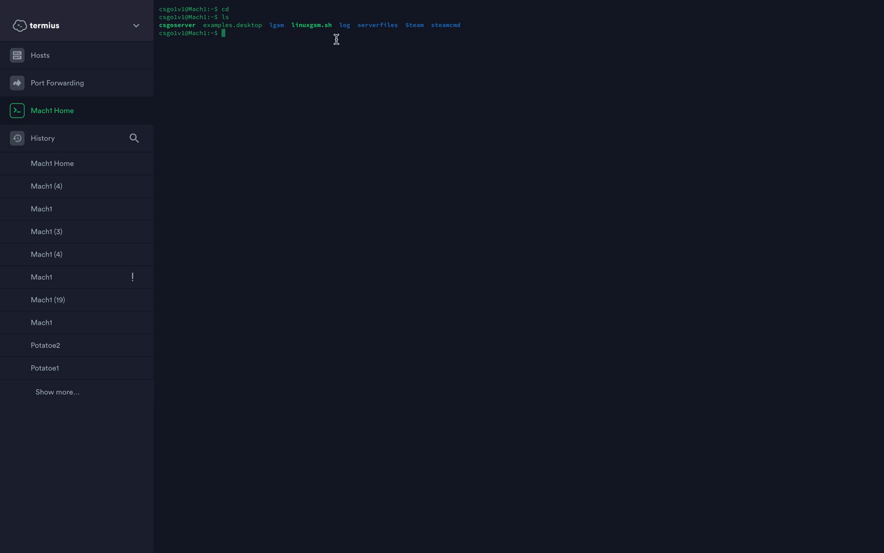
type("cd")
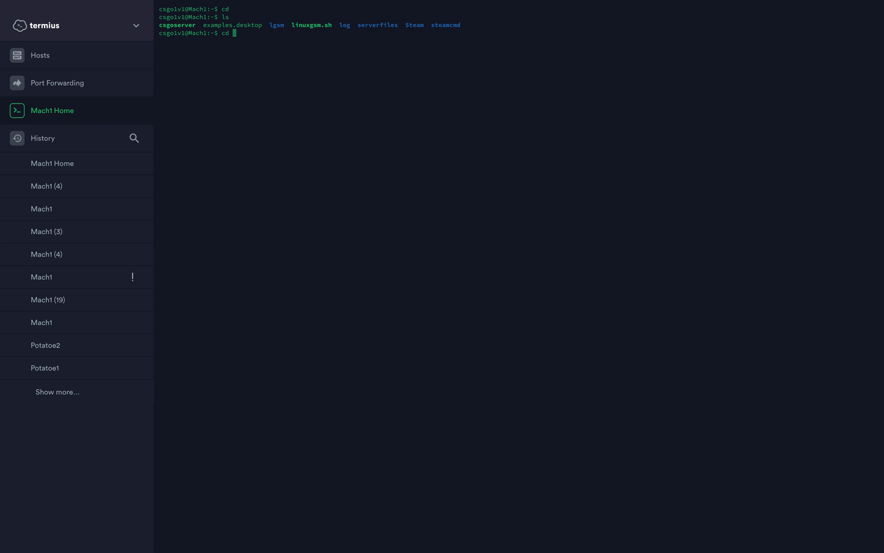
type("lgsm/lg")
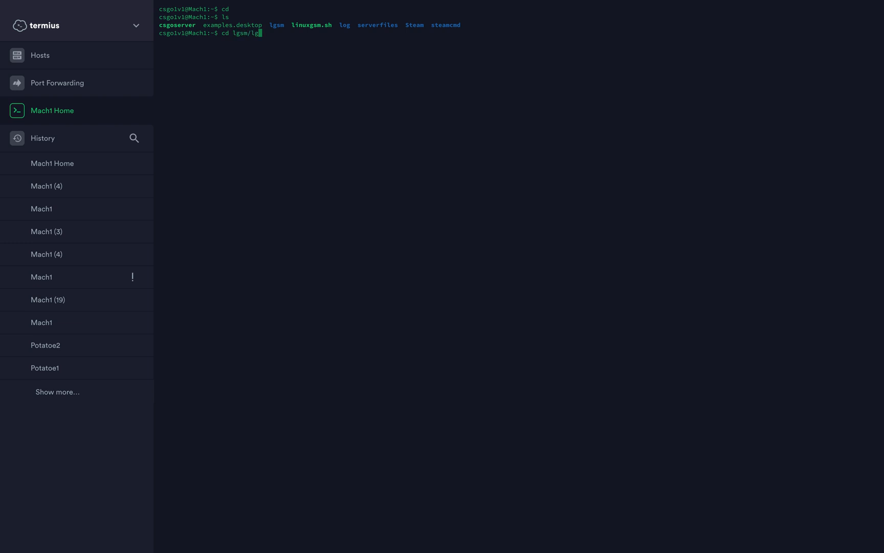
key("Backspace")
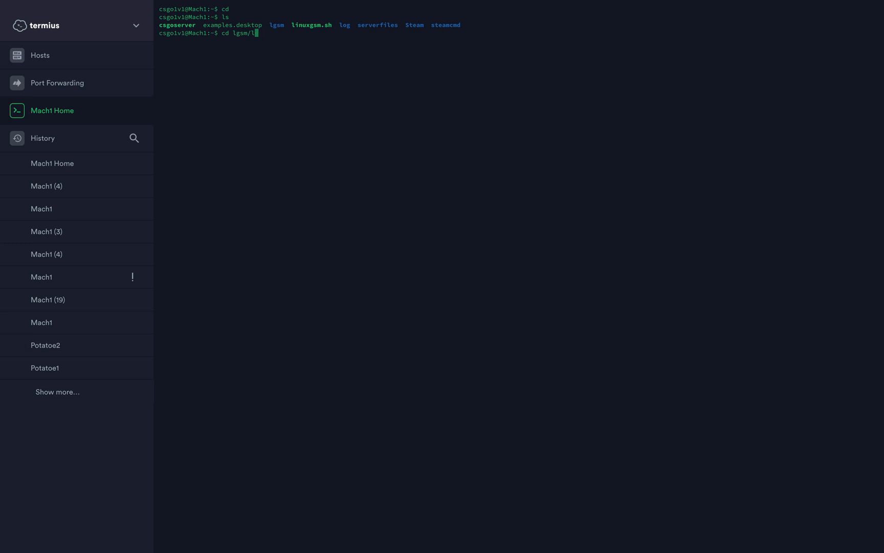
type("config-lgsm/csgoserver/")
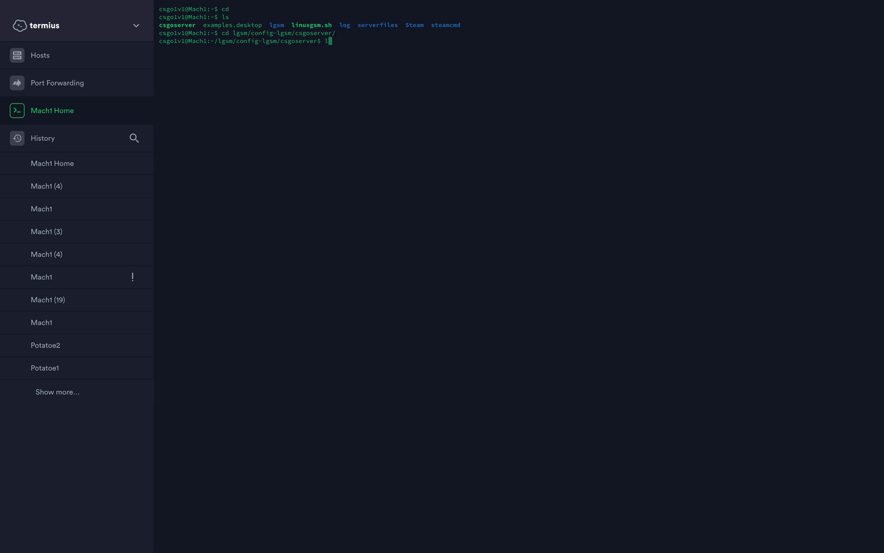
key("Return")
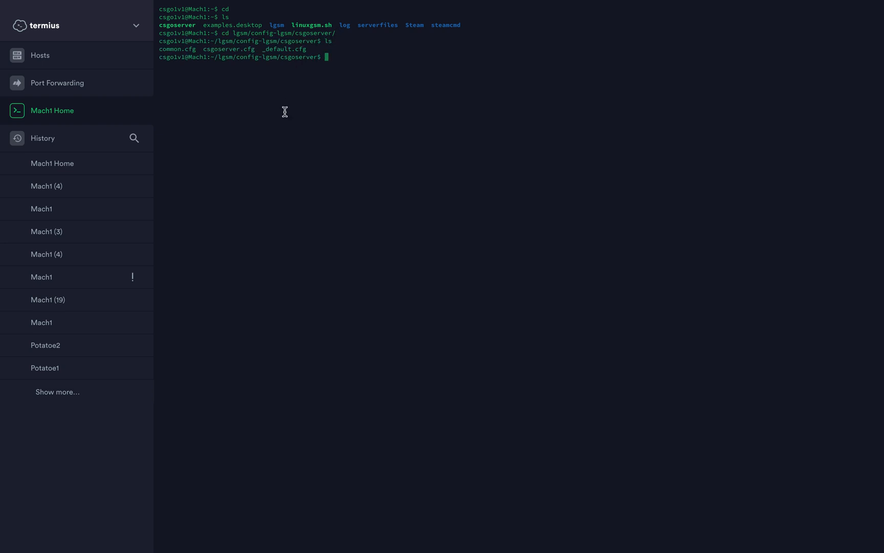
Copy _default.cfg over csgoserver.cfg.
type("cp")
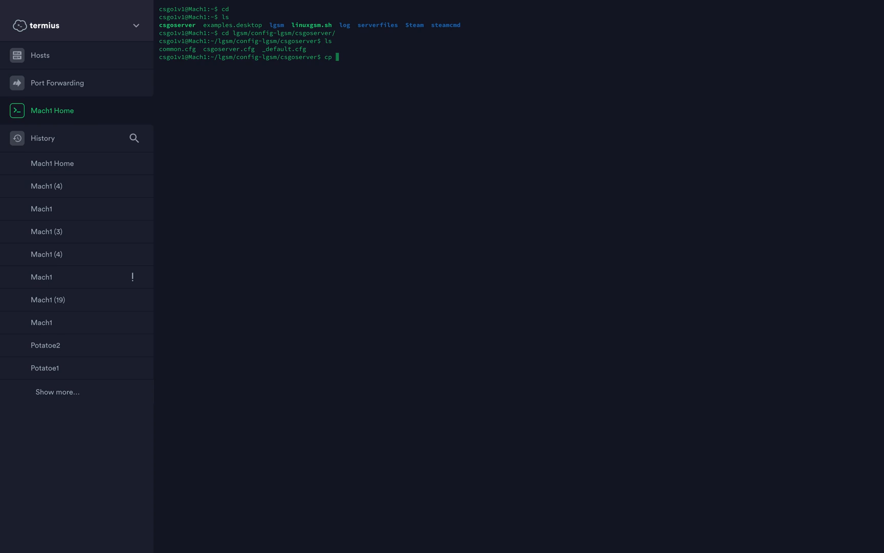
type("_default.cfg")
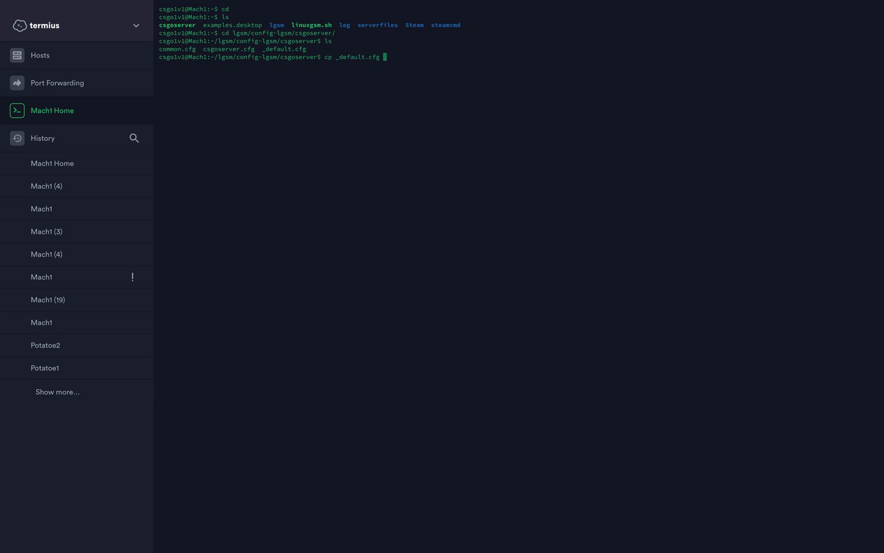
type("csgoserver.cfg")
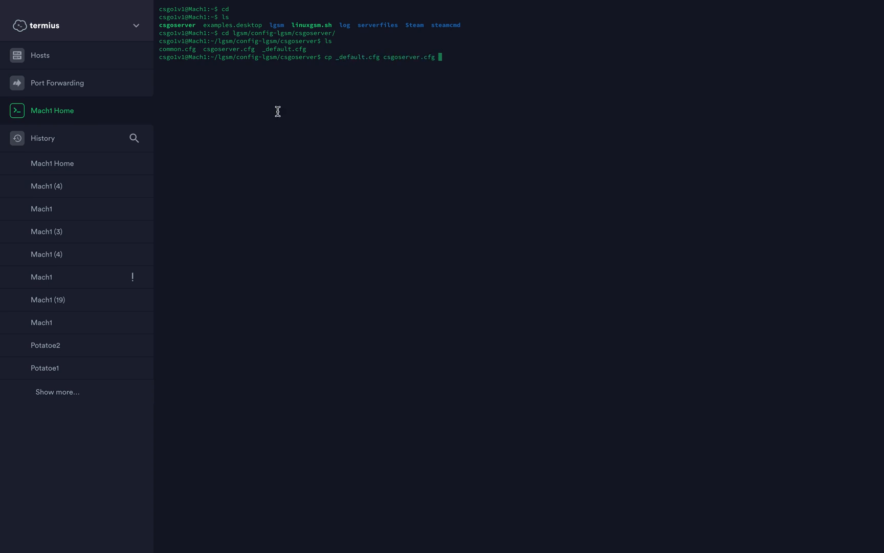
mouse_move(271, 59)
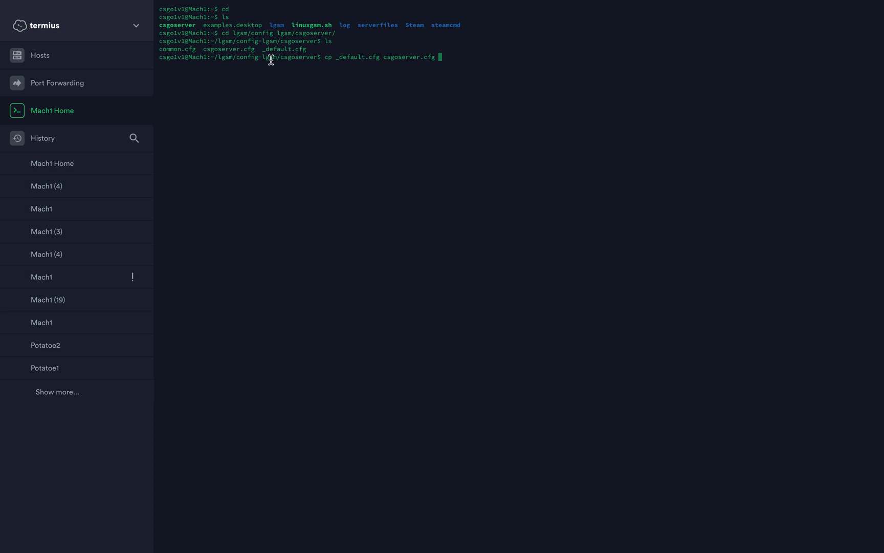
mouse_move(253, 156)
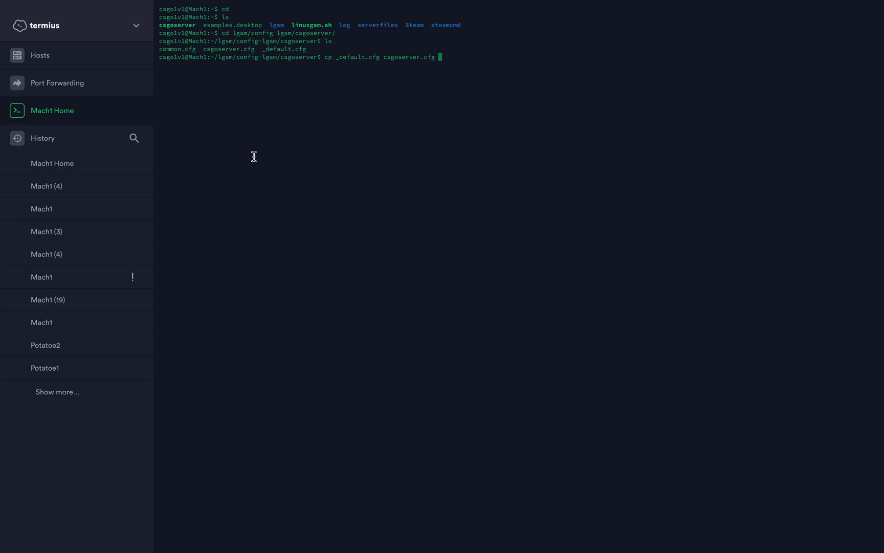
type("nano csgoserver.cfg")
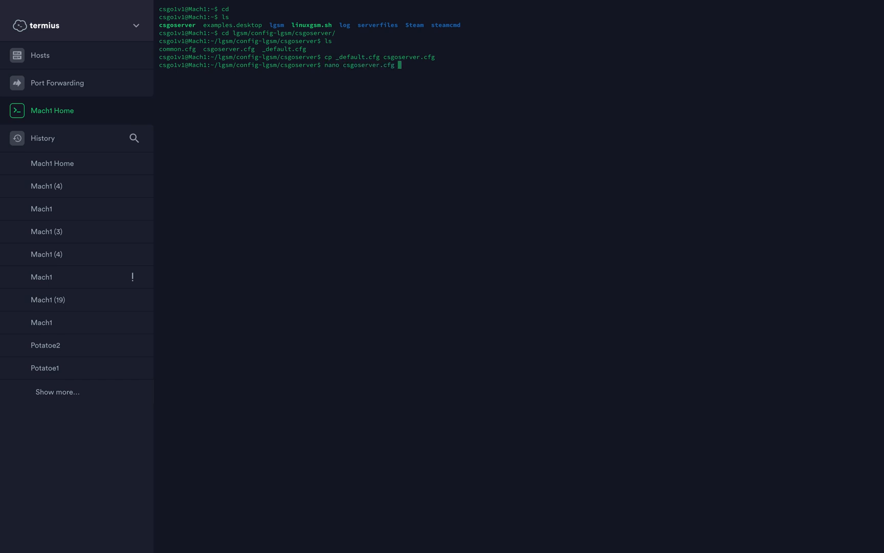
Open csgoserver.cfg in nano and erase the existing tickrate value.
key("Return")
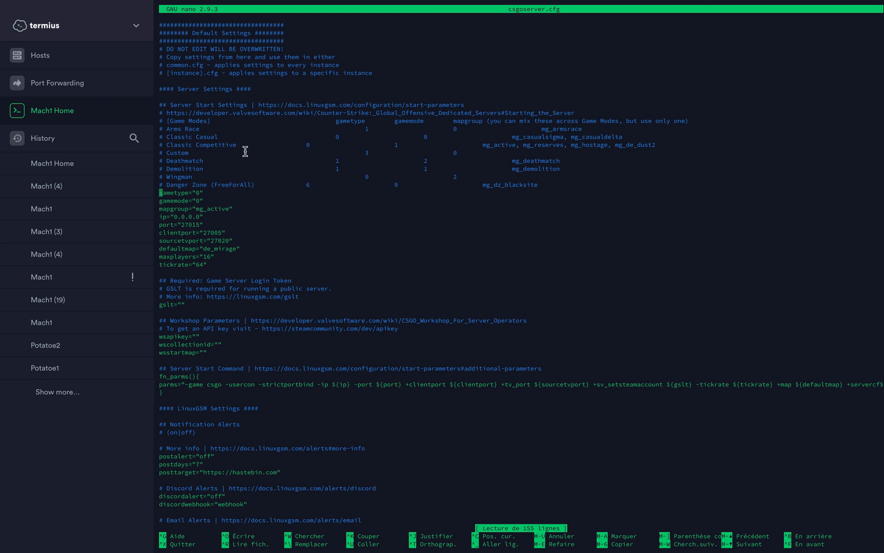
mouse_move(172, 307)
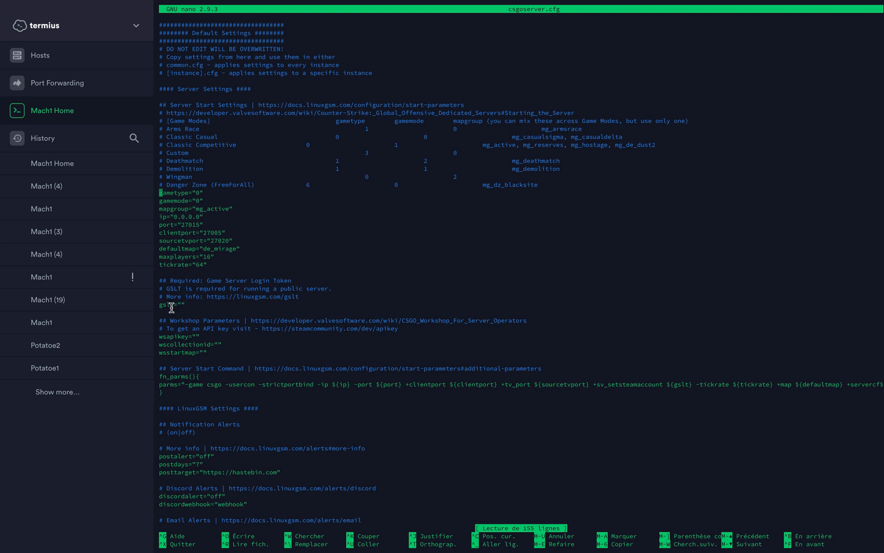
mouse_move(269, 421)
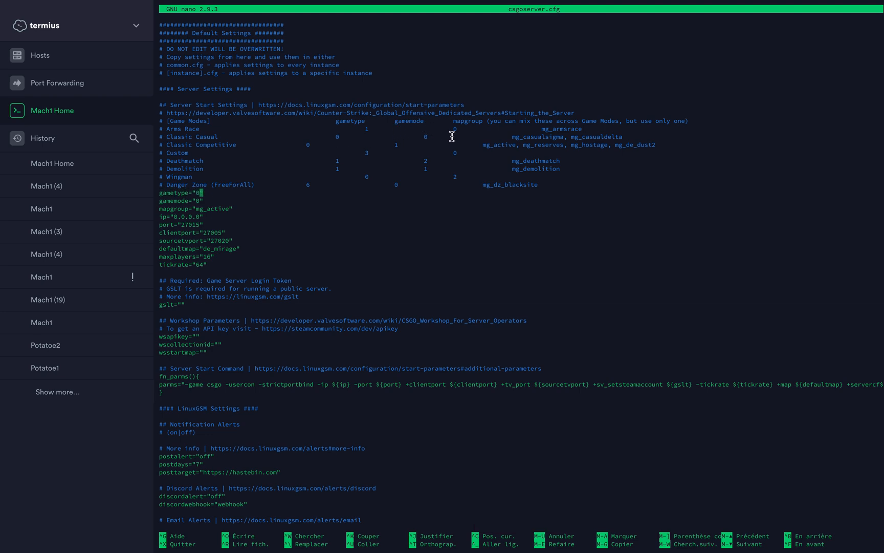
mouse_move(471, 165)
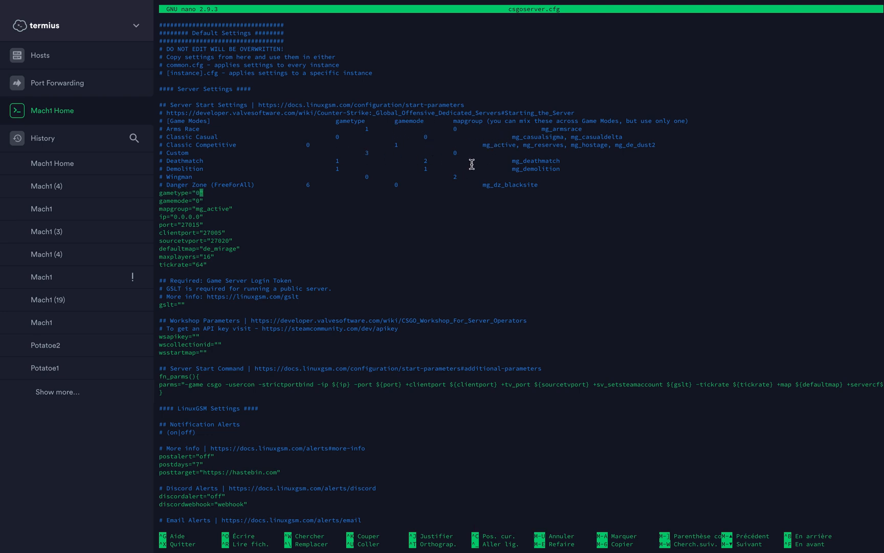
mouse_move(425, 141)
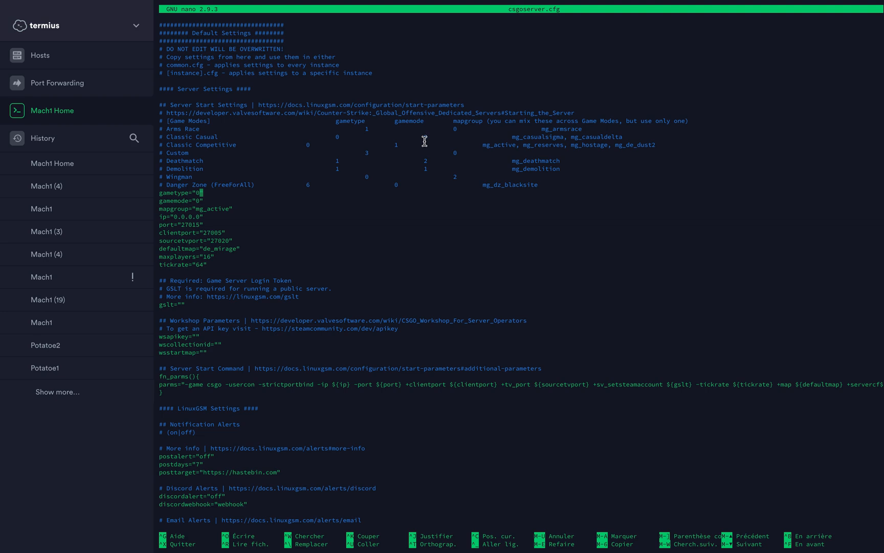
mouse_move(374, 152)
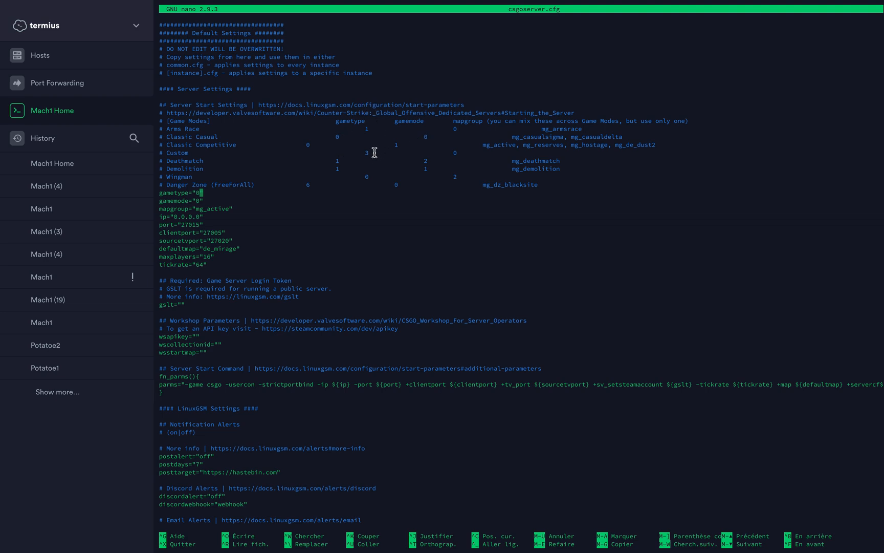
mouse_move(426, 134)
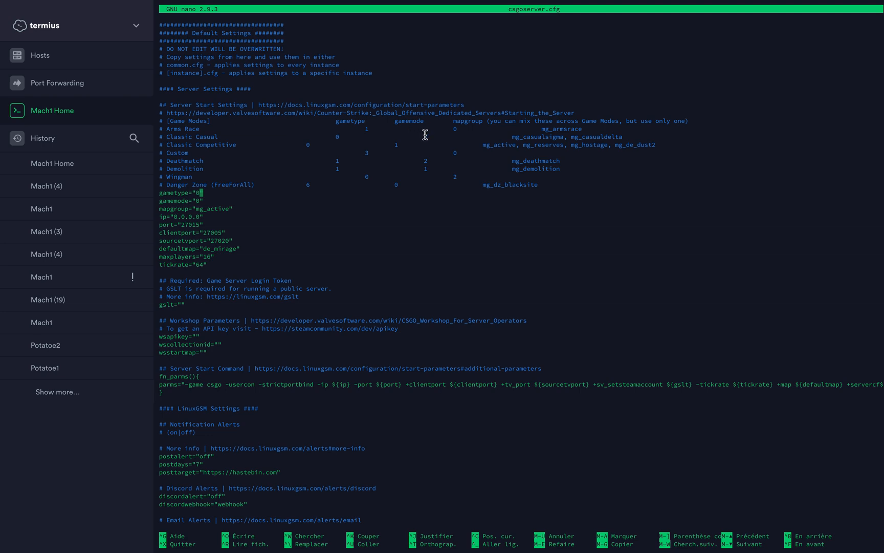
mouse_move(297, 143)
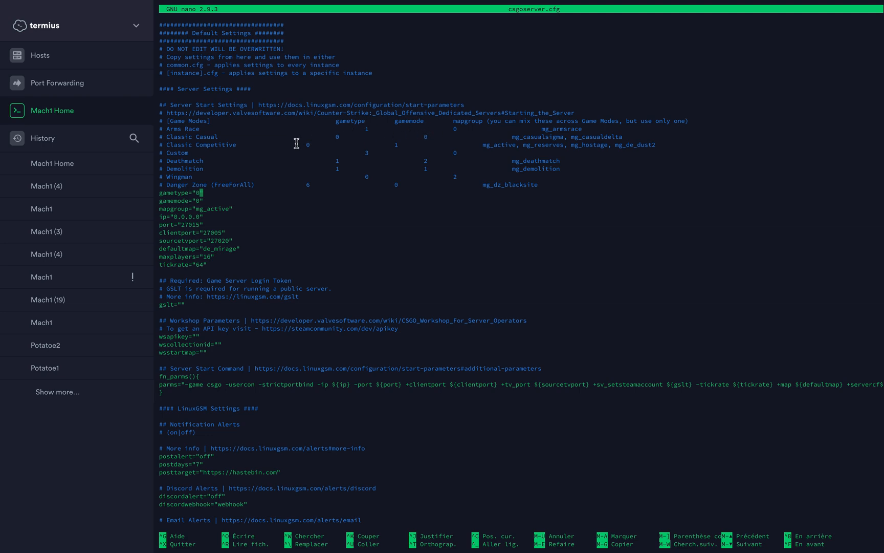
mouse_move(214, 136)
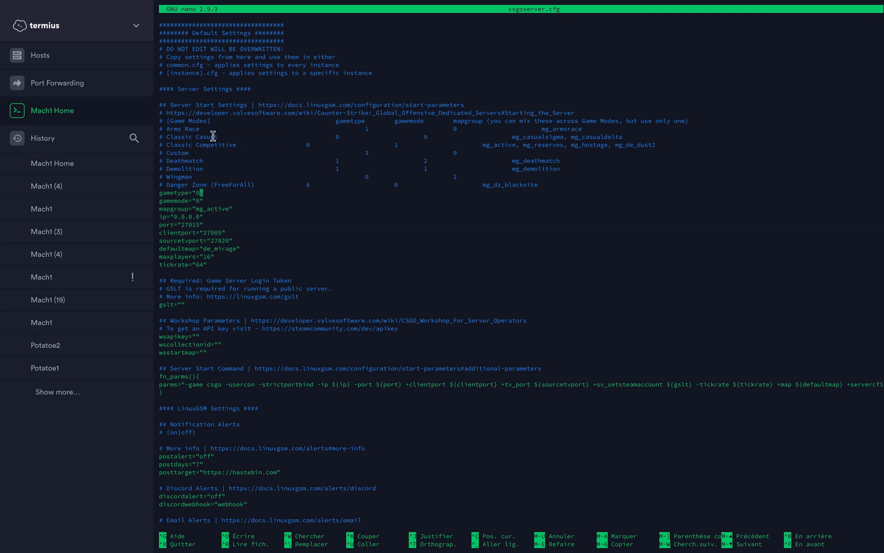
mouse_move(309, 147)
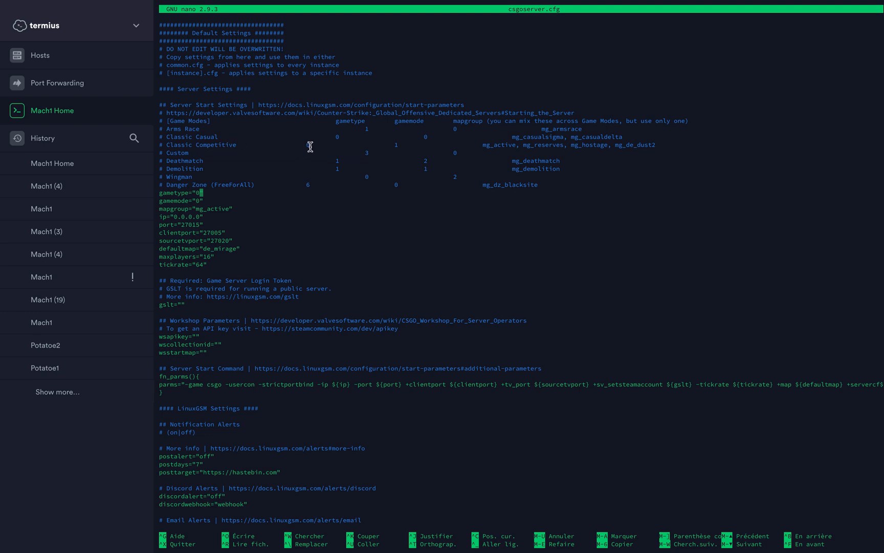
mouse_move(400, 147)
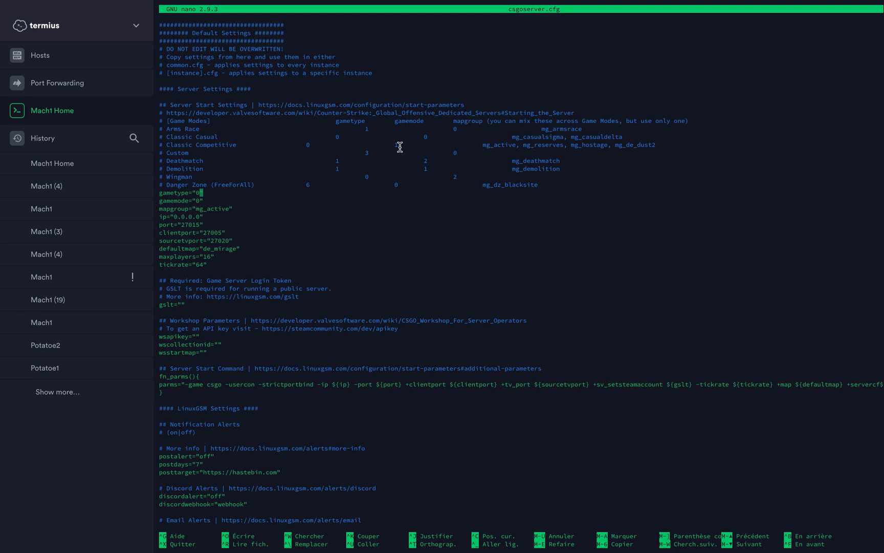
mouse_move(229, 148)
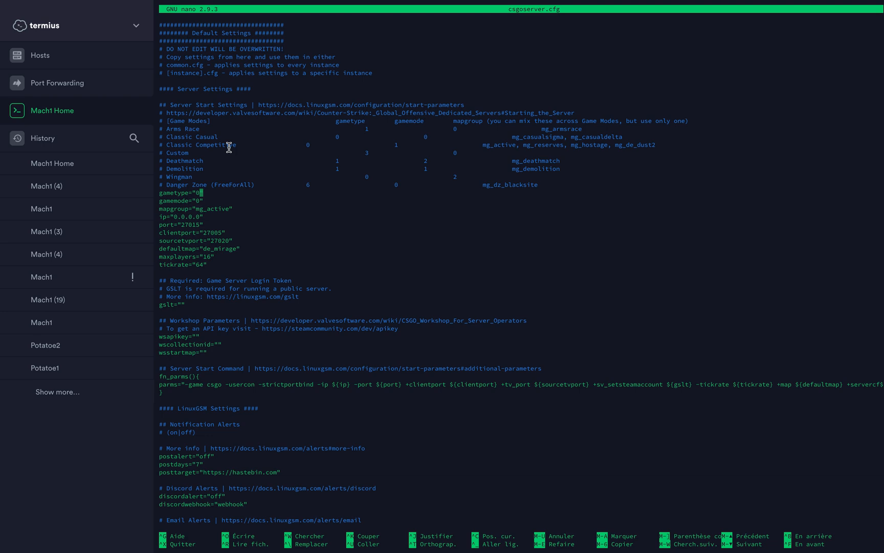
mouse_move(330, 139)
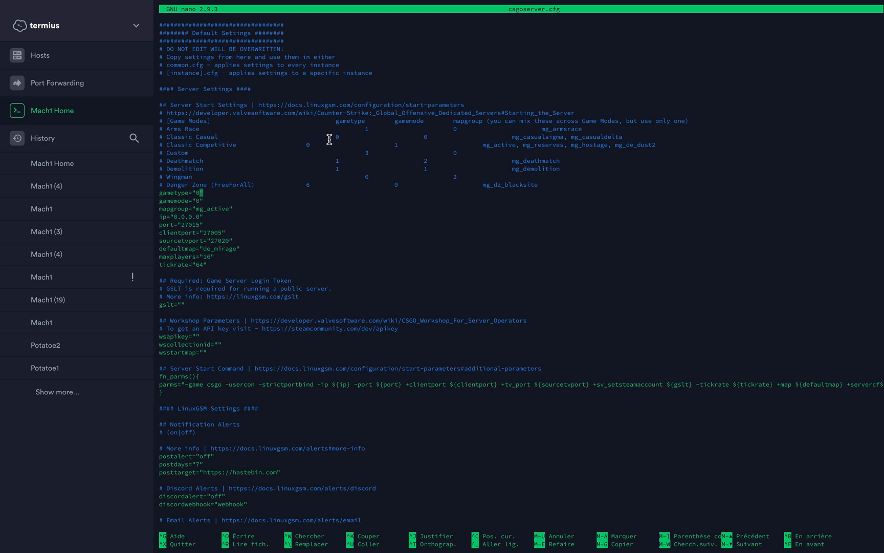
mouse_move(246, 202)
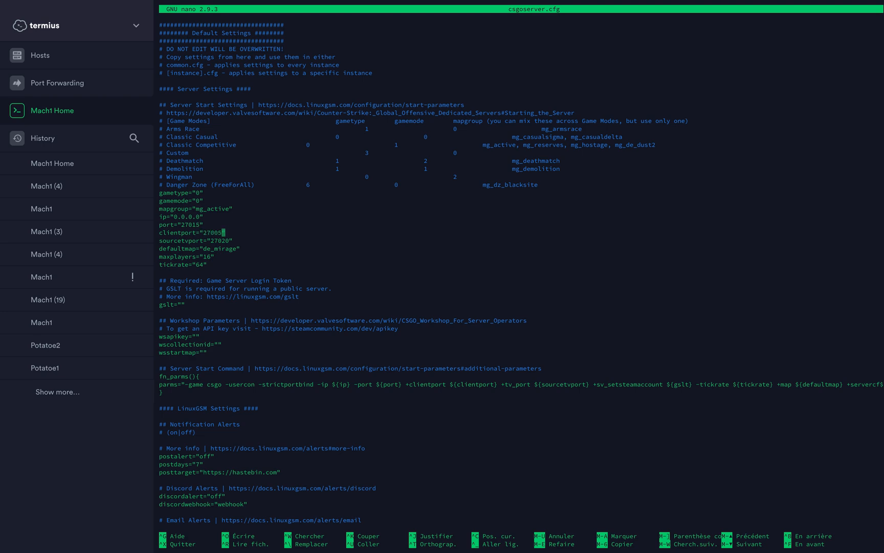
mouse_move(232, 249)
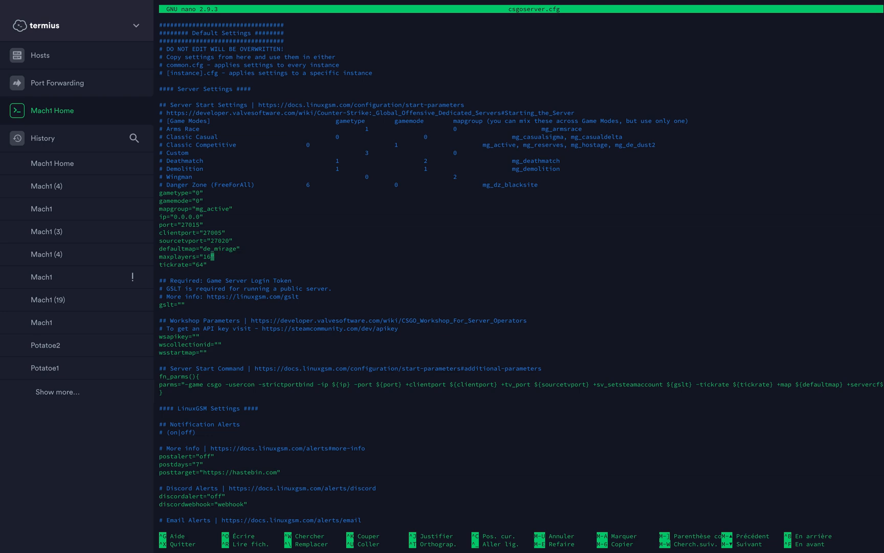
key("BackSpace")
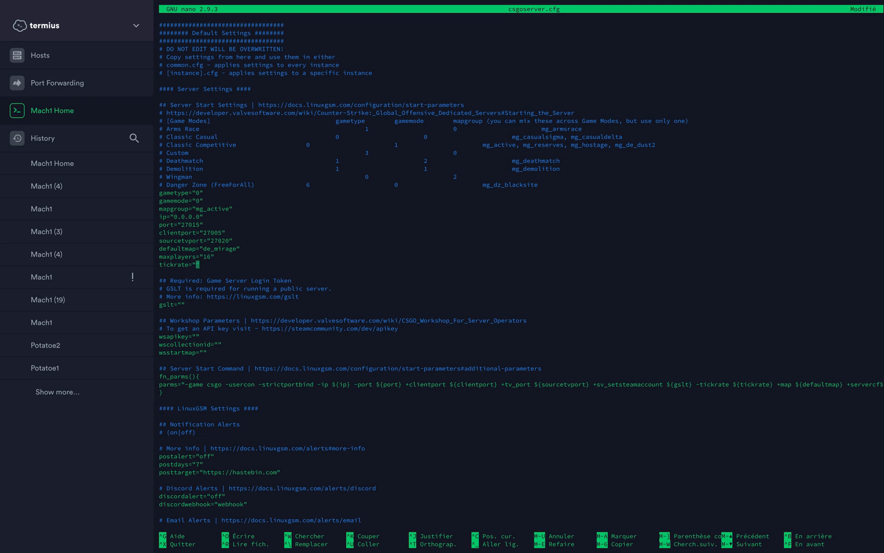
Set tickrate to 64, add the GSLT token, then save and exit nano.
type("128")
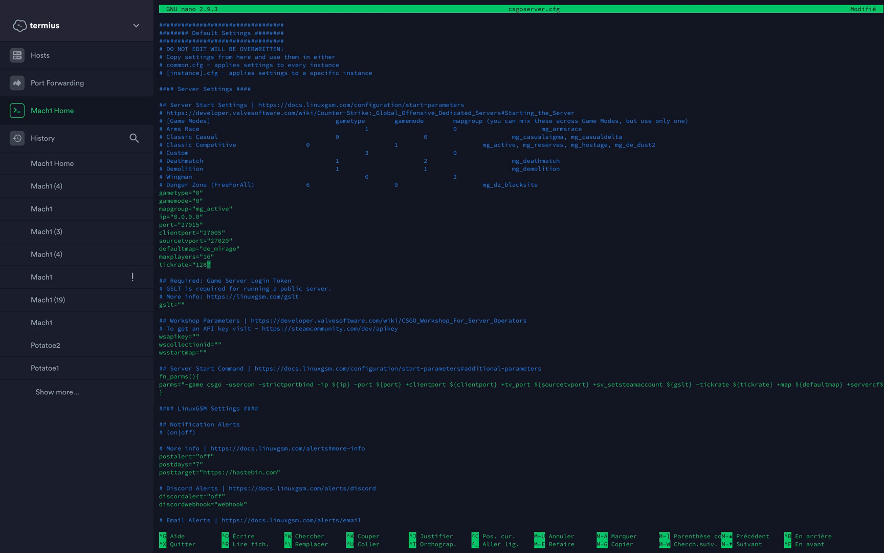
key("BackSpace")
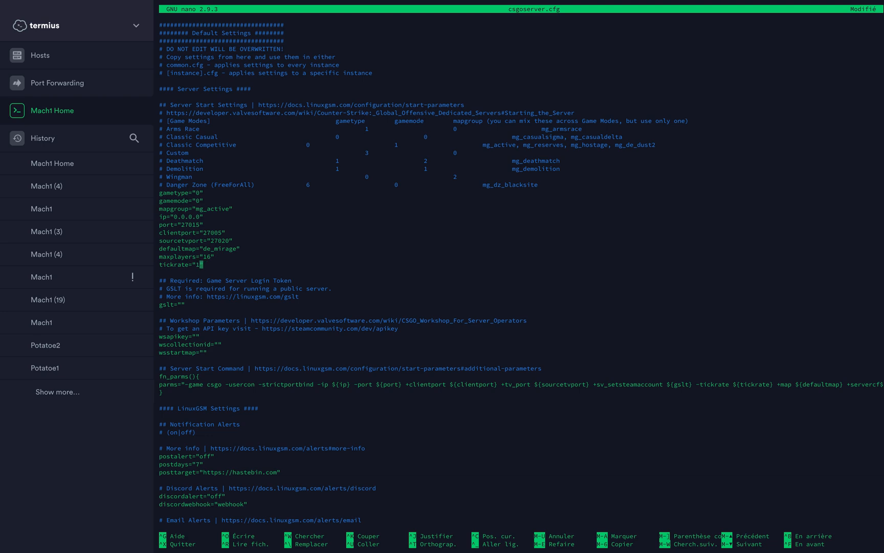
type("64")
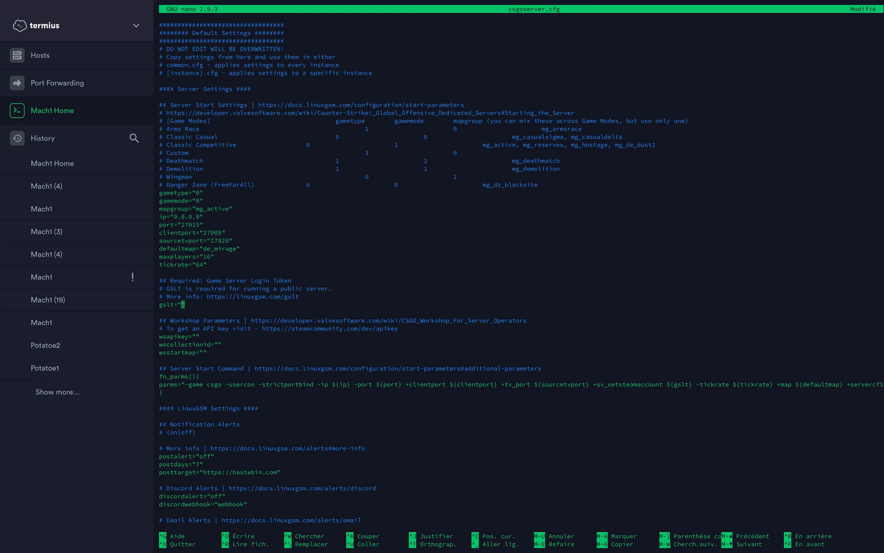
mouse_move(186, 320)
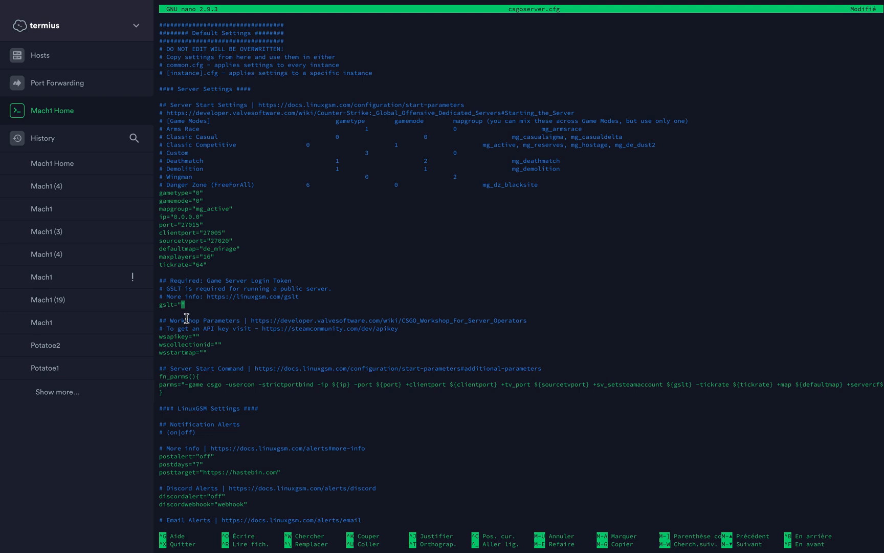
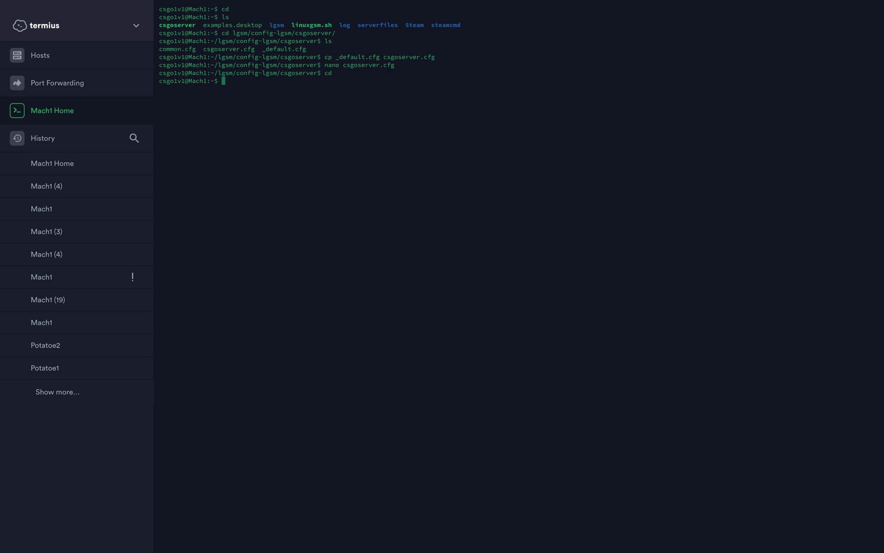
Move into ~/serverfiles/csgo and begin typing 'nano map' for maplist.txt.
type("cd serverfiles/csgo/")
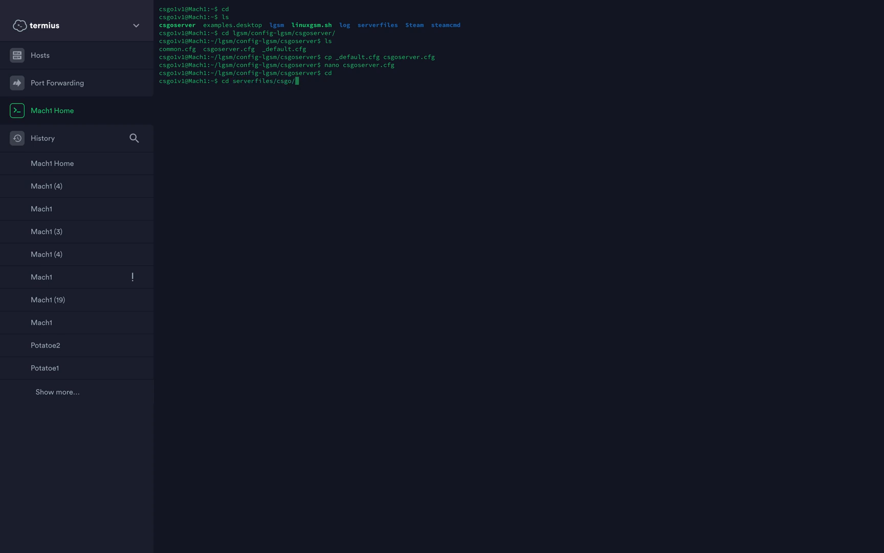
key("Return")
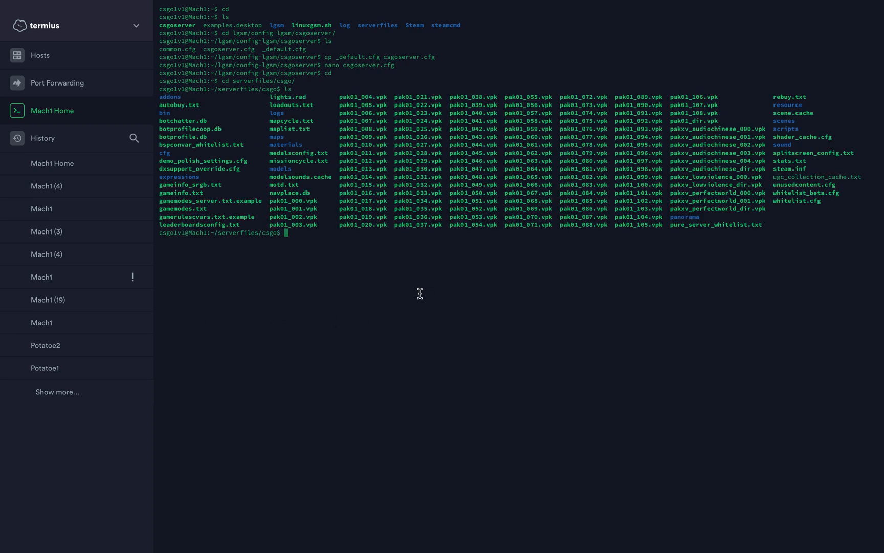
mouse_move(314, 126)
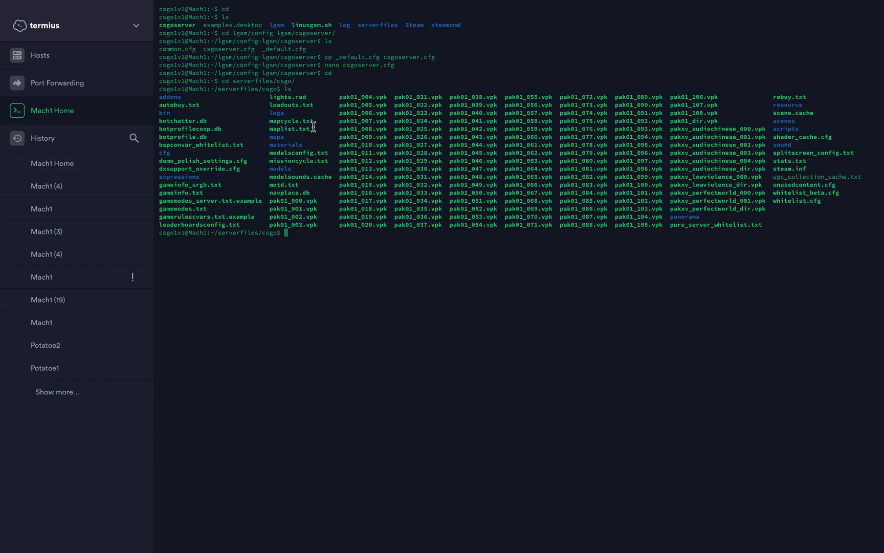
type("nano")
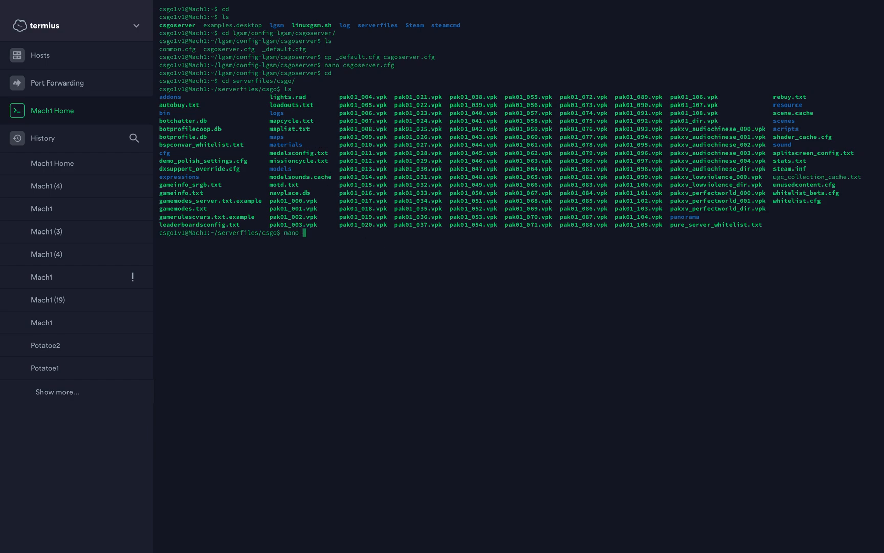
type("map")
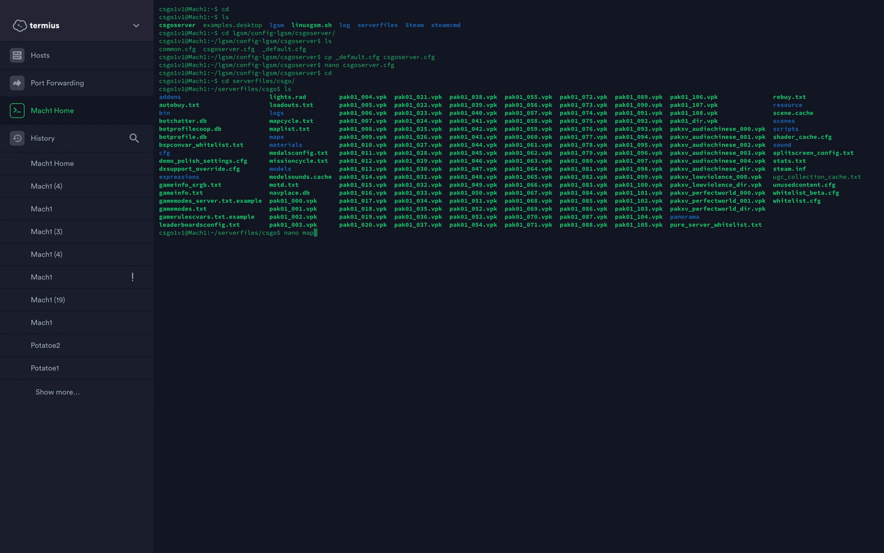
key("Return")
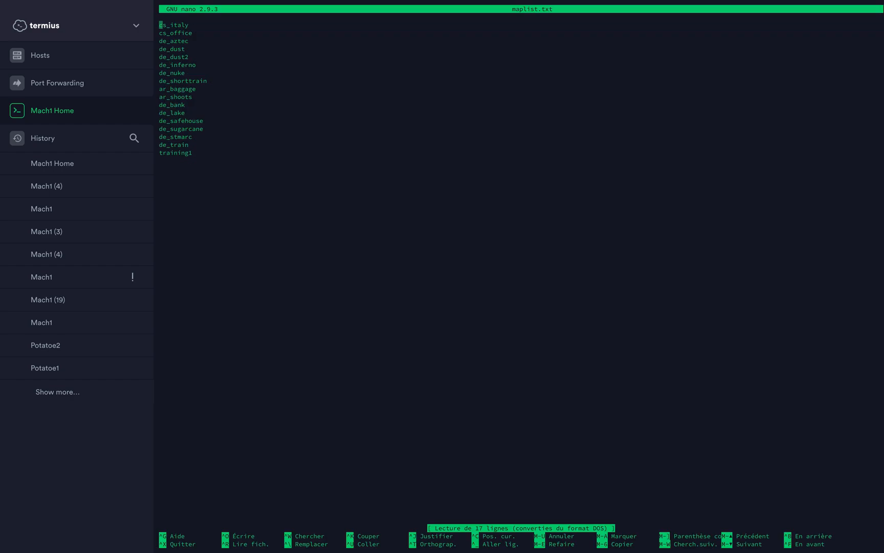
left_click(161, 144)
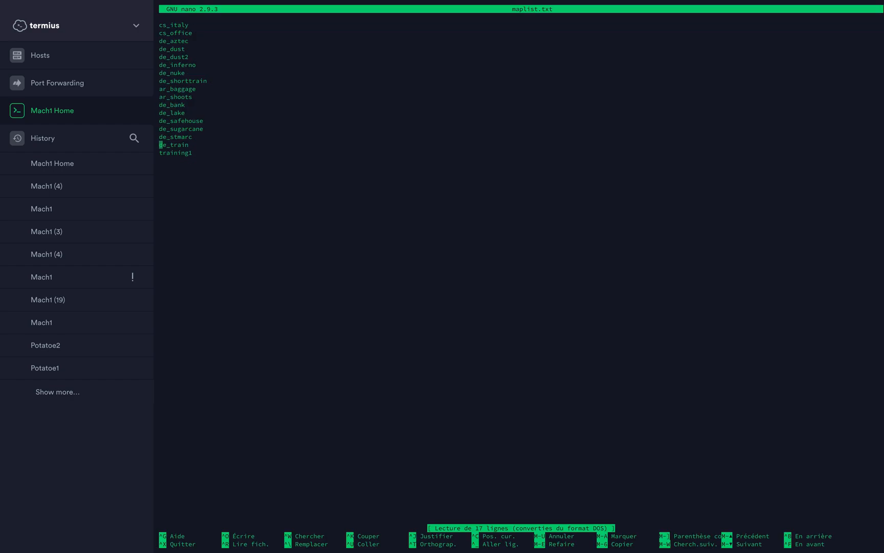
key("Up")
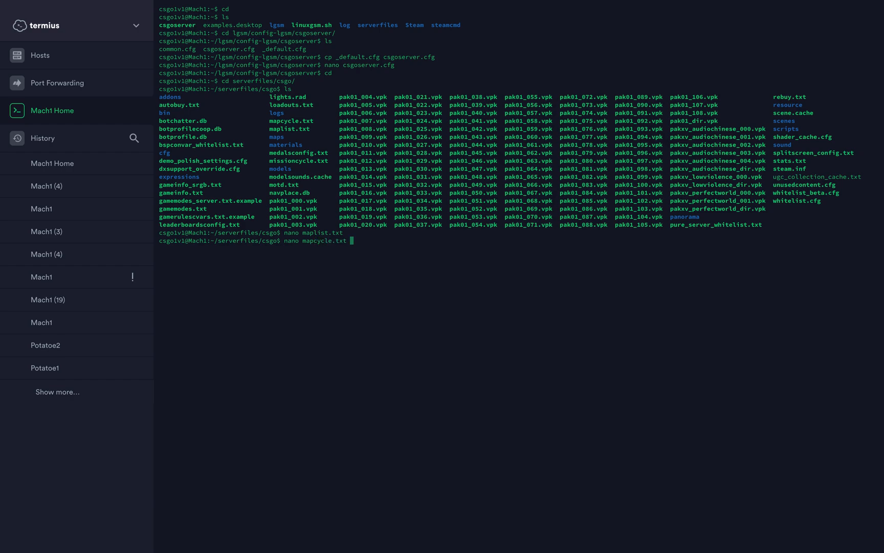
key("Return")
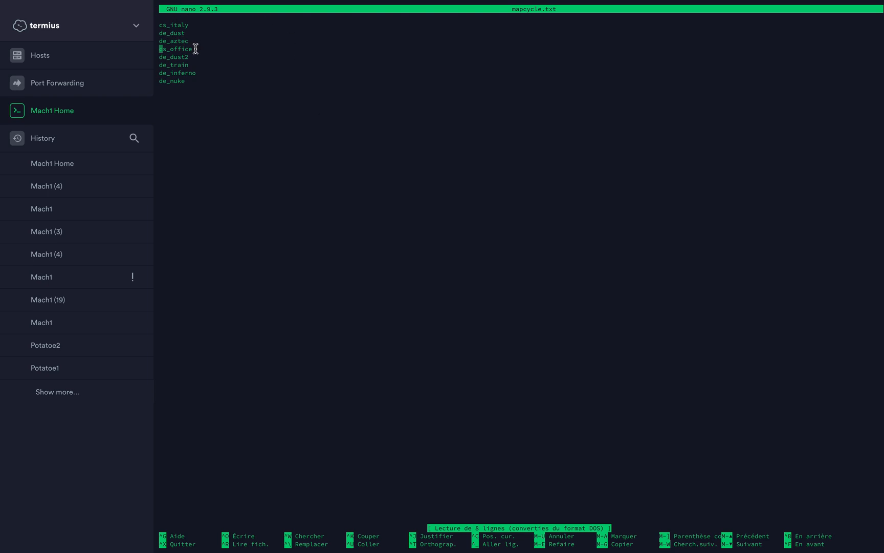
key("ctrl+x")
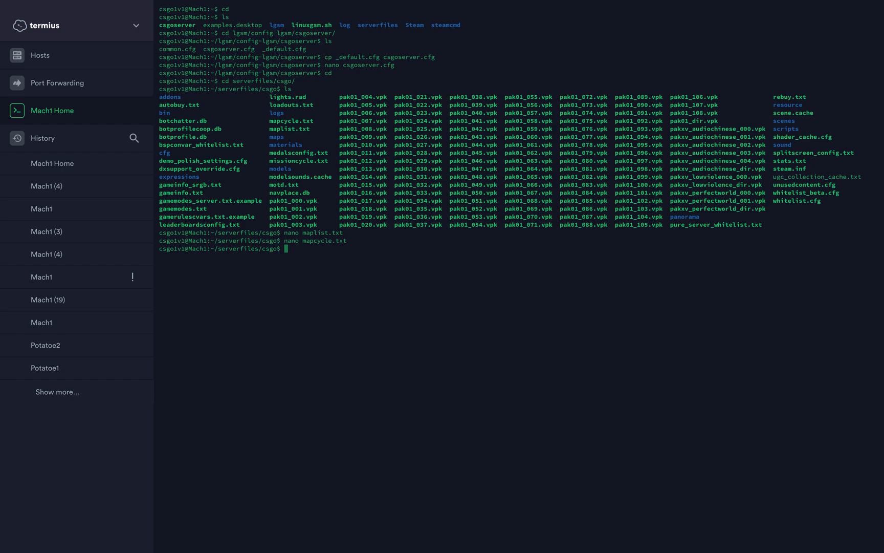
Change into the cfg folder and open csgoserver.cfg in nano.
type("cd")
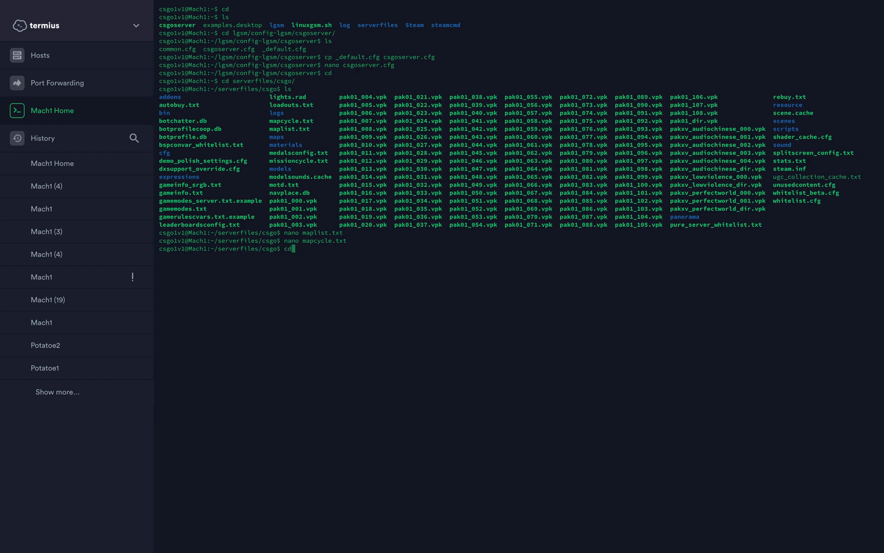
type("cfg/")
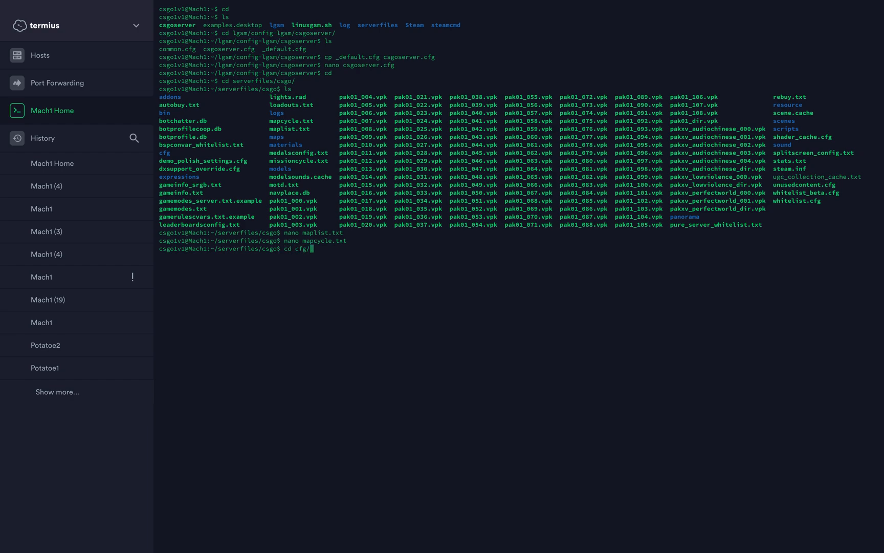
key("Return")
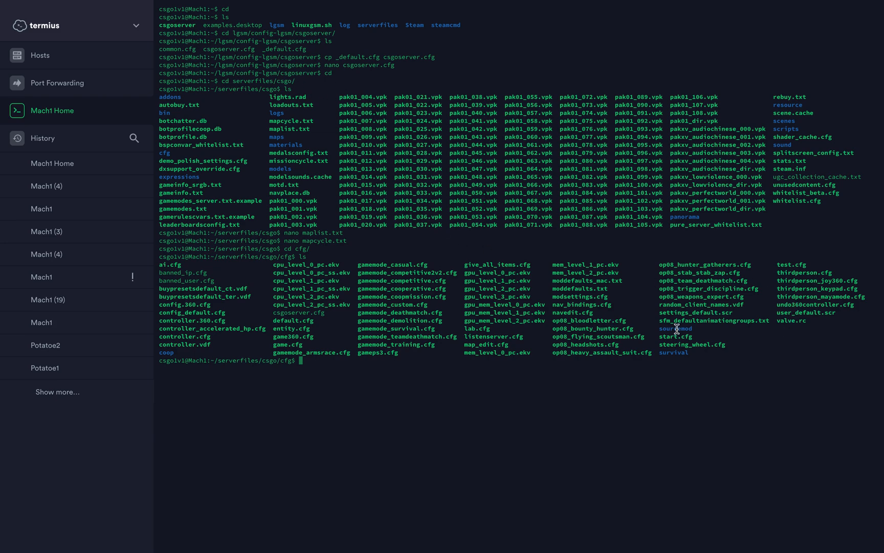
mouse_move(367, 272)
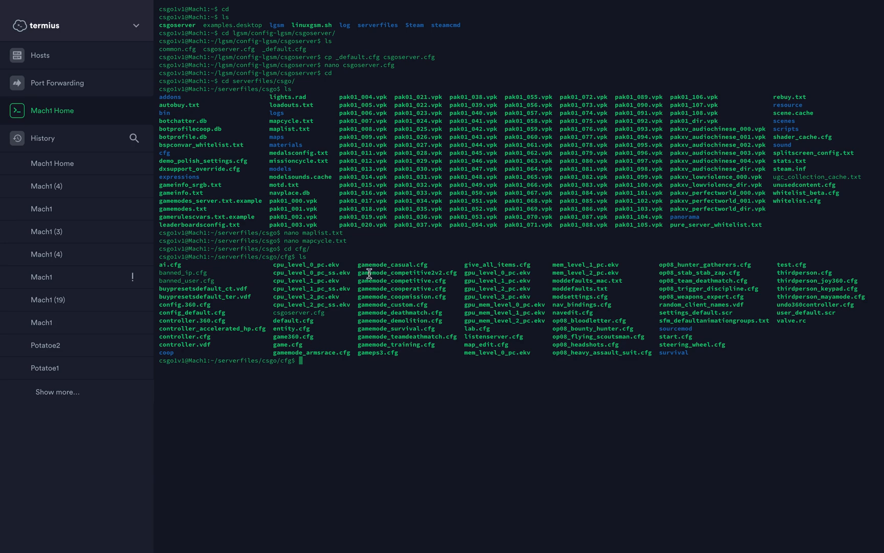
mouse_move(300, 328)
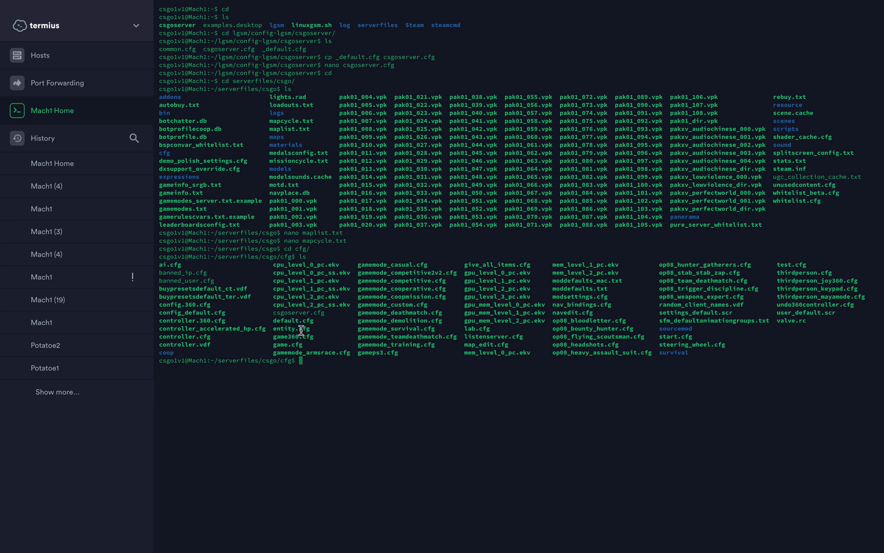
mouse_move(285, 312)
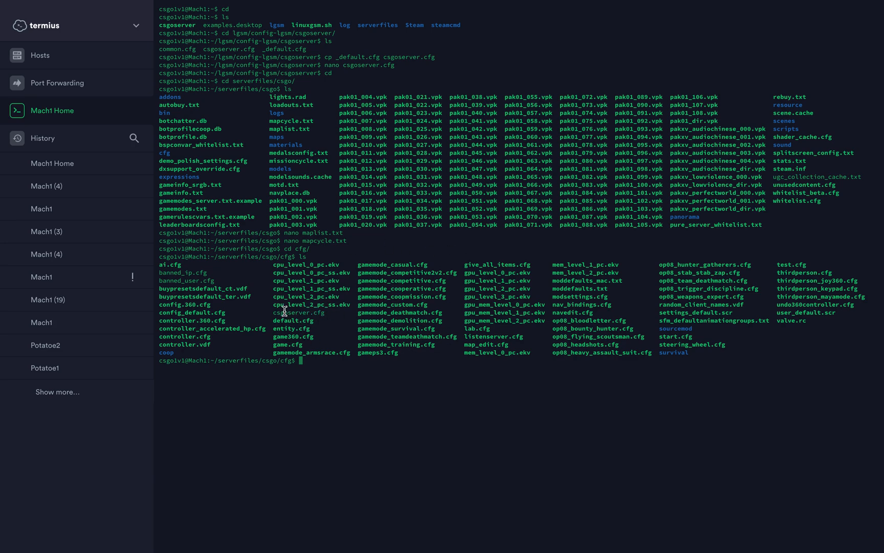
type("nano csgoserver.cfg")
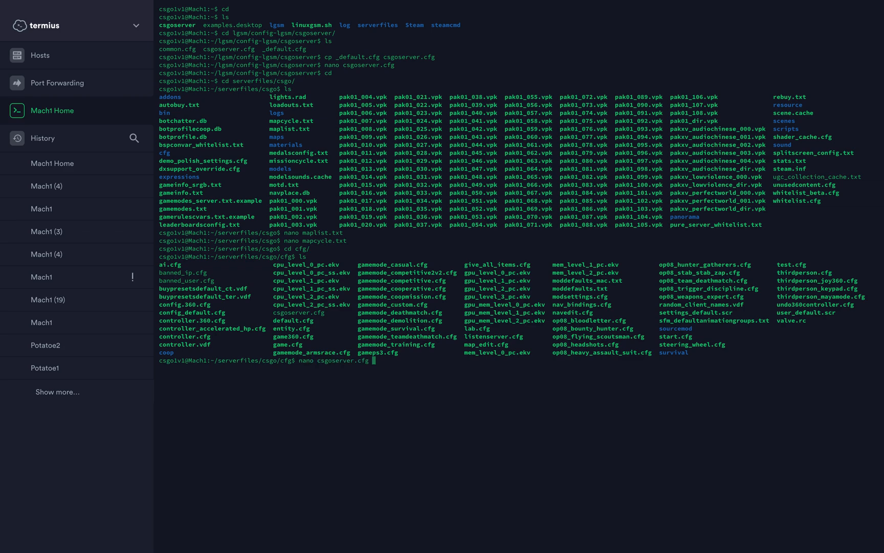
key("Return")
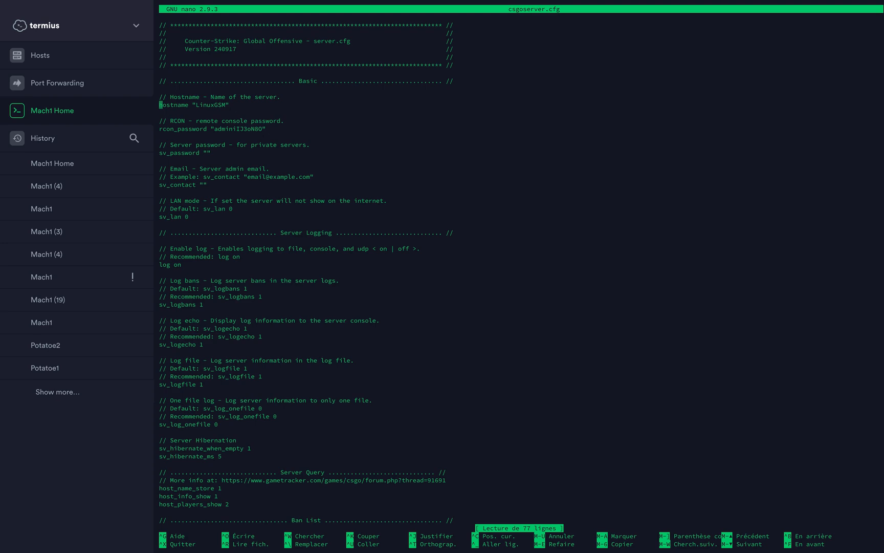
mouse_move(228, 107)
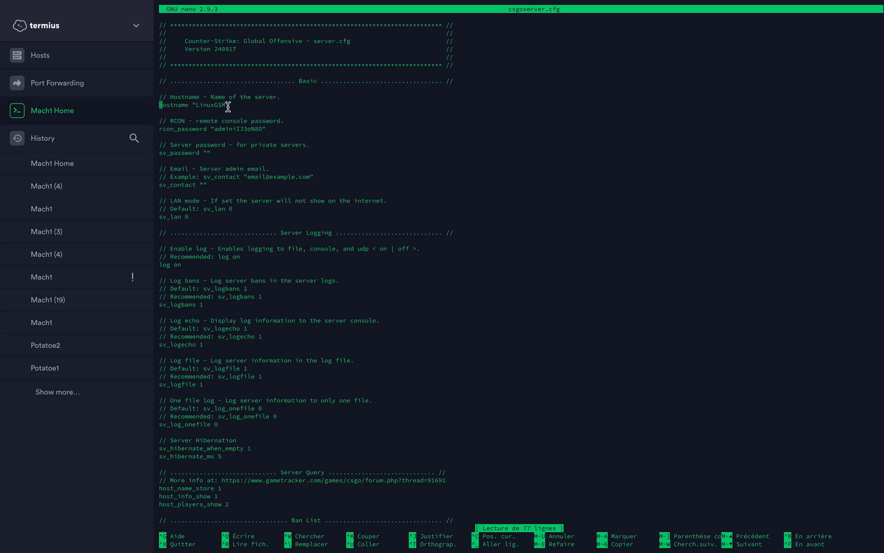
mouse_move(225, 105)
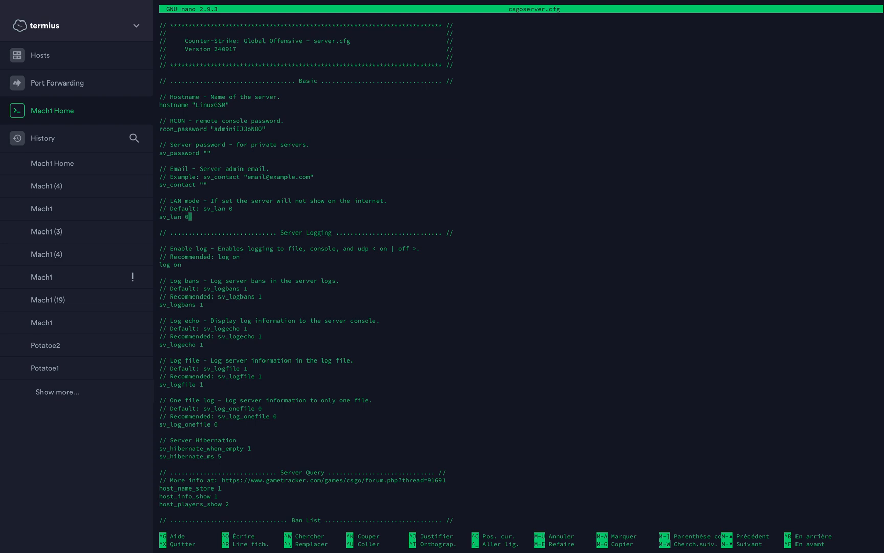
Change the sv_lan value from 0 to 1.
type("1")
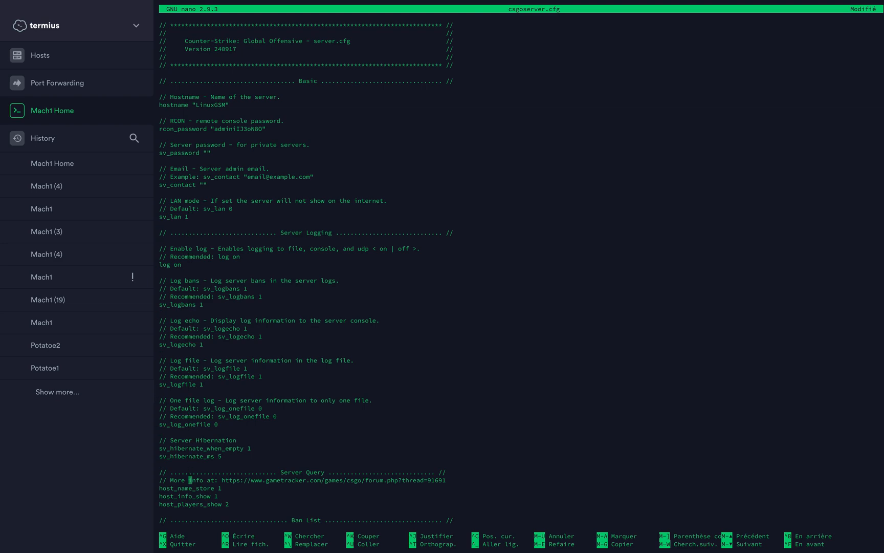
Add a new sv_weapons cvar line at the bottom of csgoserver.cfg.
scroll("down", 3)
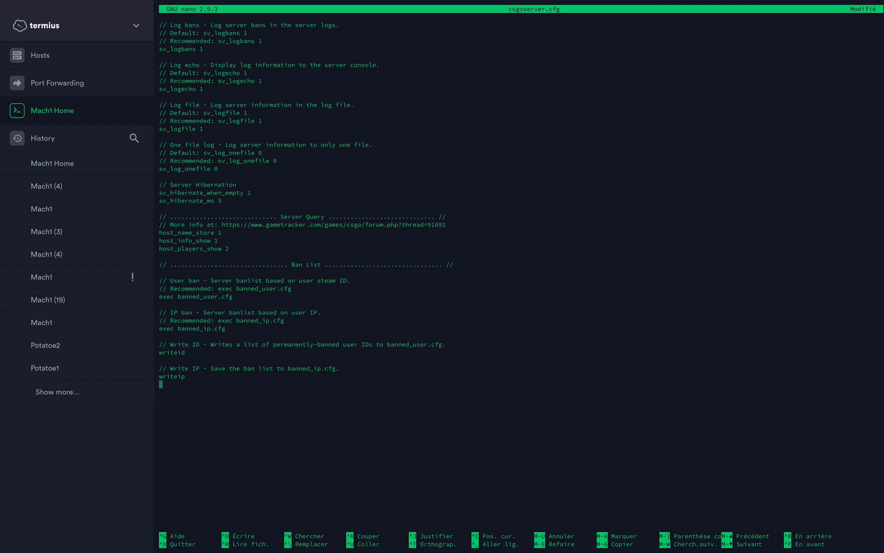
type("cvars")
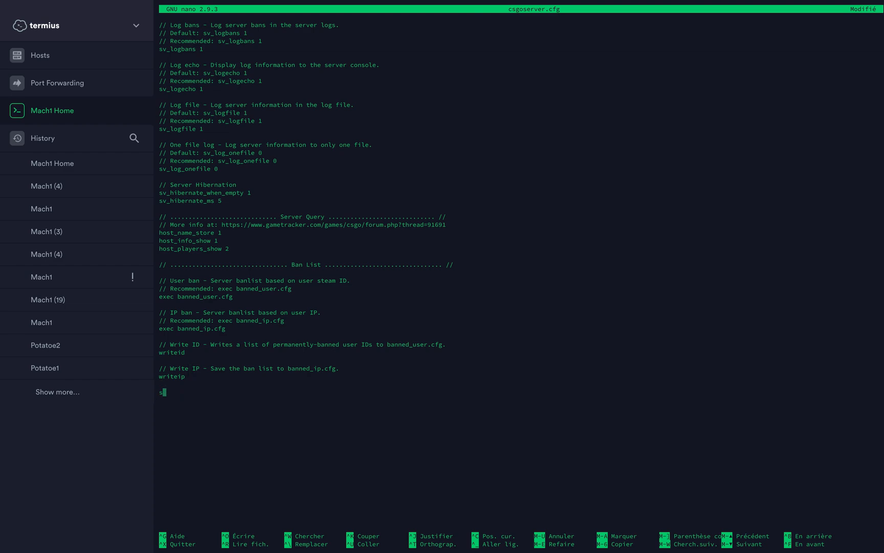
type("v_")
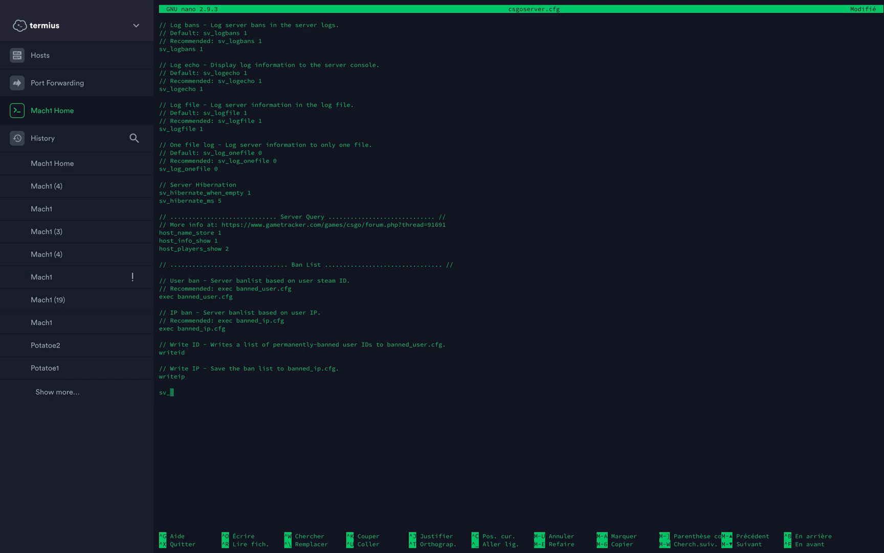
type("weapons")
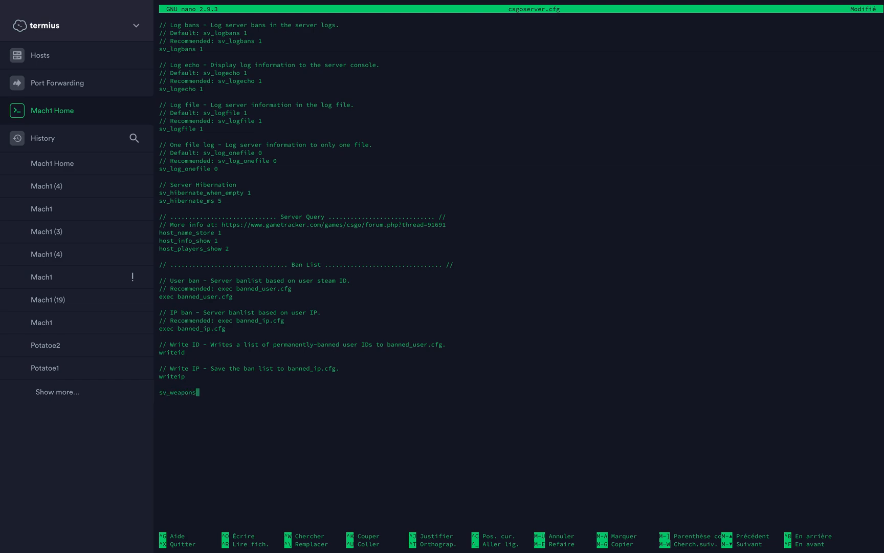
key("BackSpace")
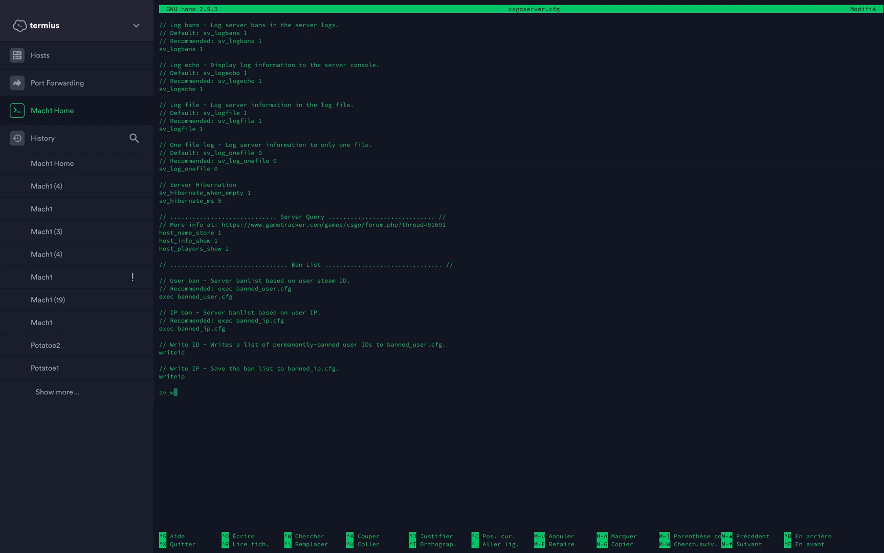